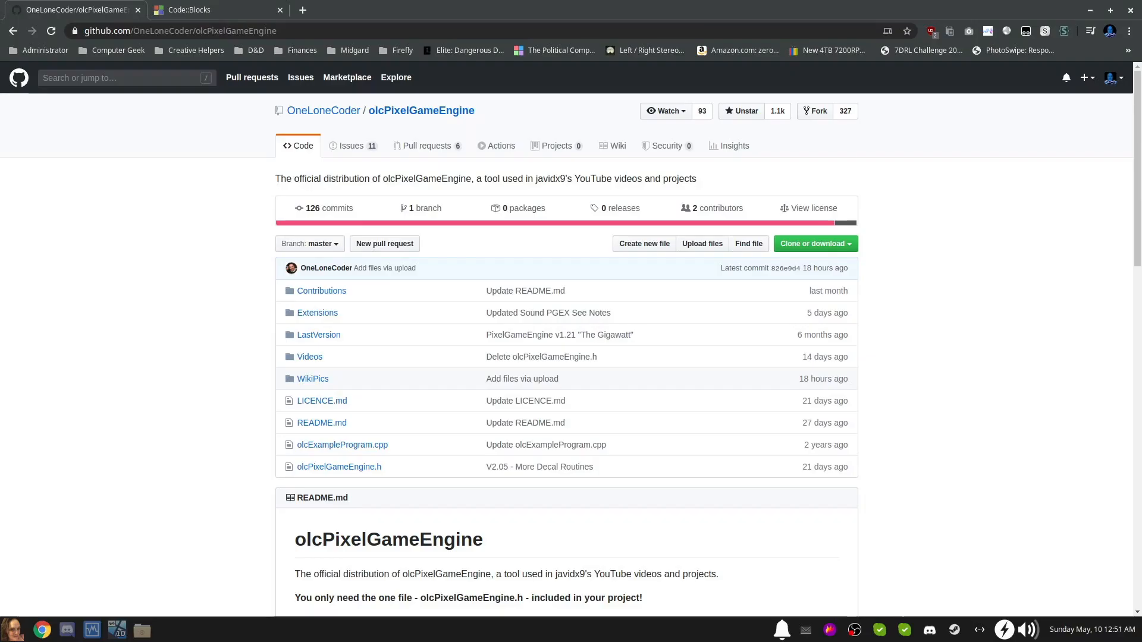
Save the raw olcExampleProgram.cpp and olcPixelGameEngine.h files from the GitHub repository.
click(179, 31)
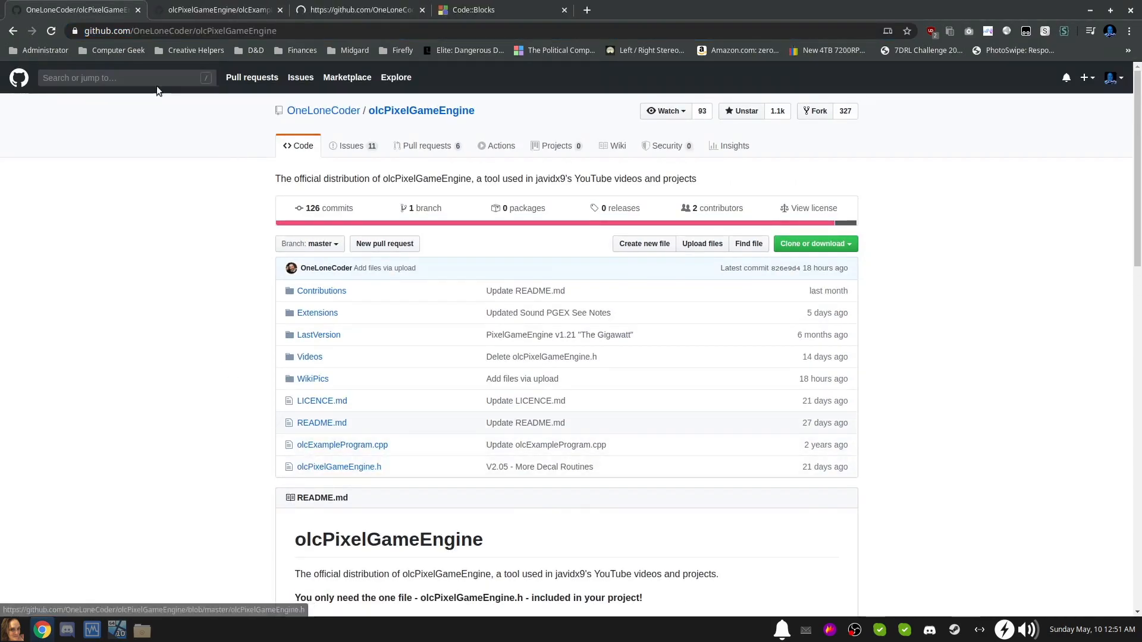
right_click(727, 263)
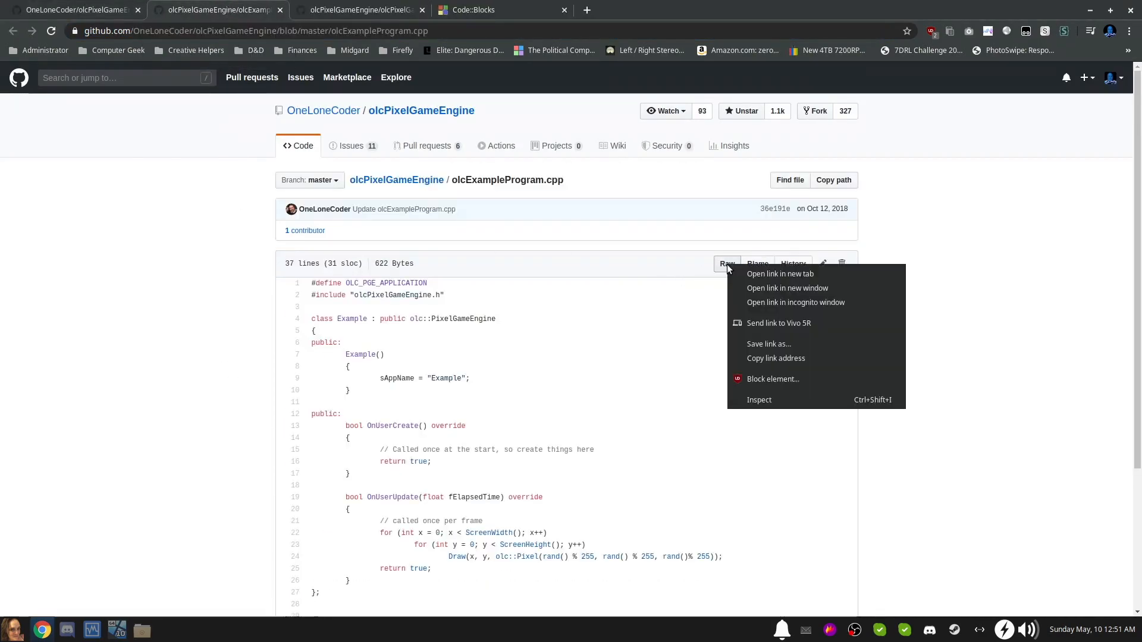
click(768, 344)
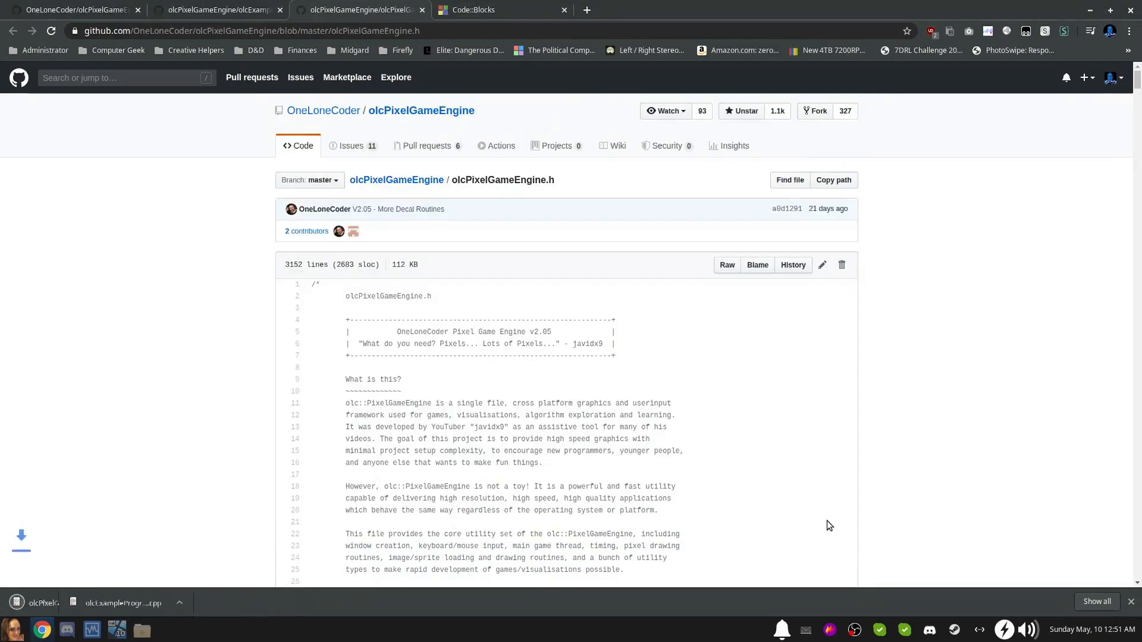
click(476, 10)
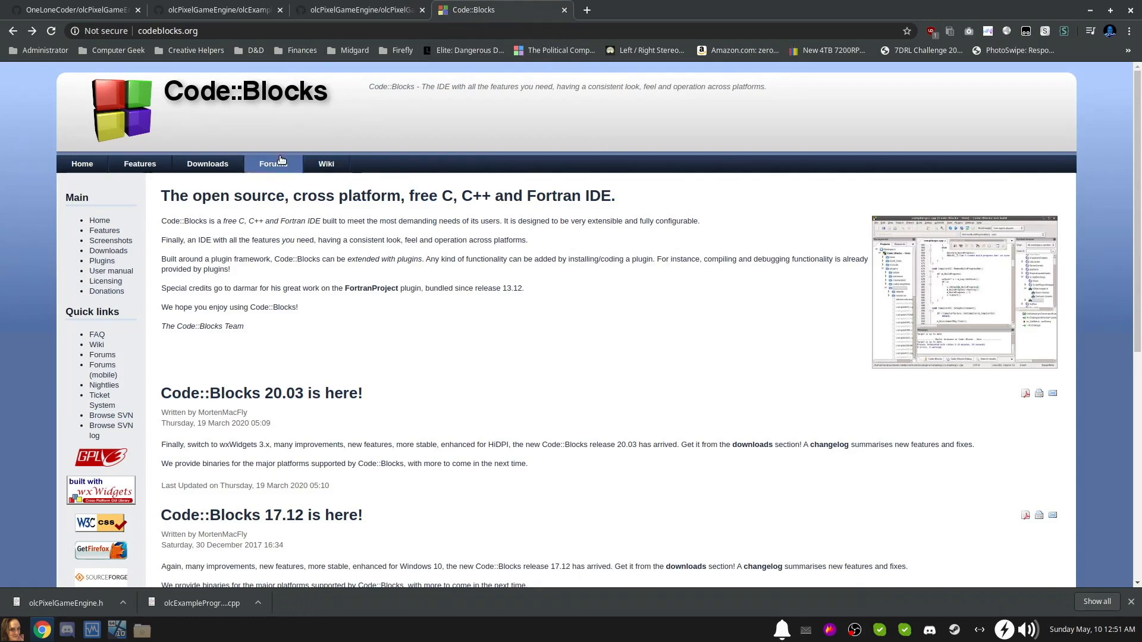
Download codeblocks-20.03-setup.exe from FossHUB via the Code::Blocks binary release page.
click(207, 164)
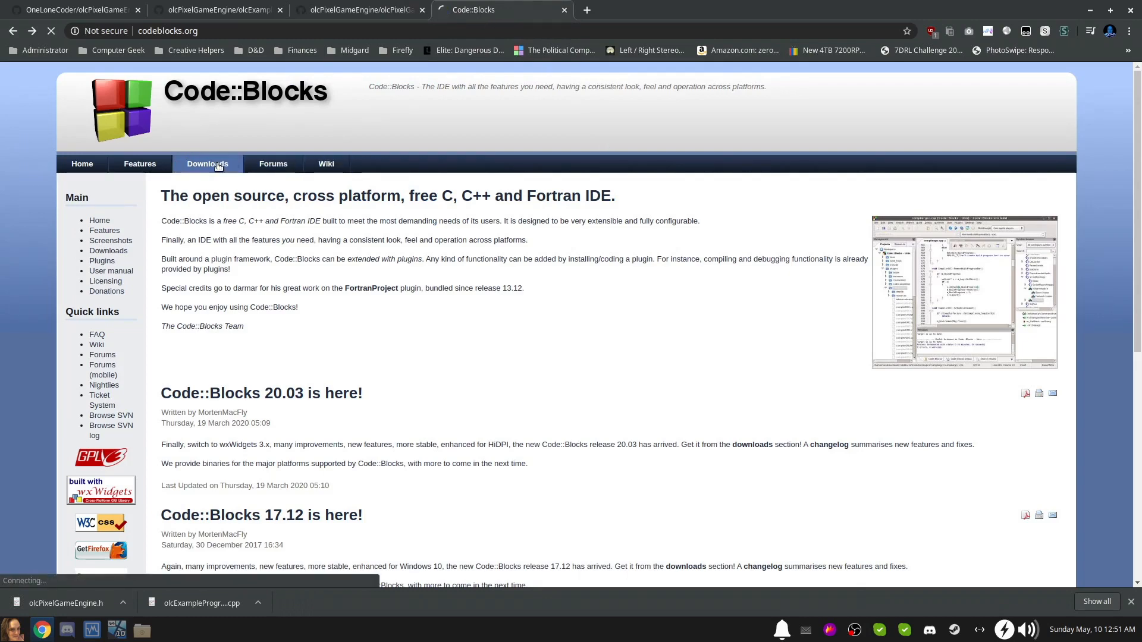
click(207, 164)
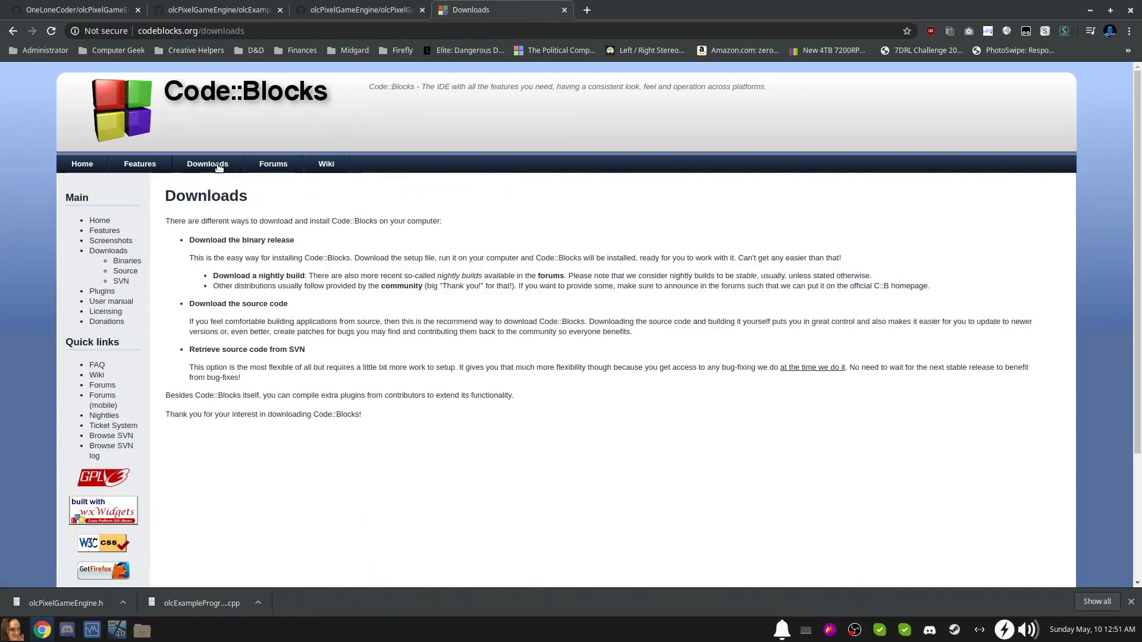
mouse_move(210, 245)
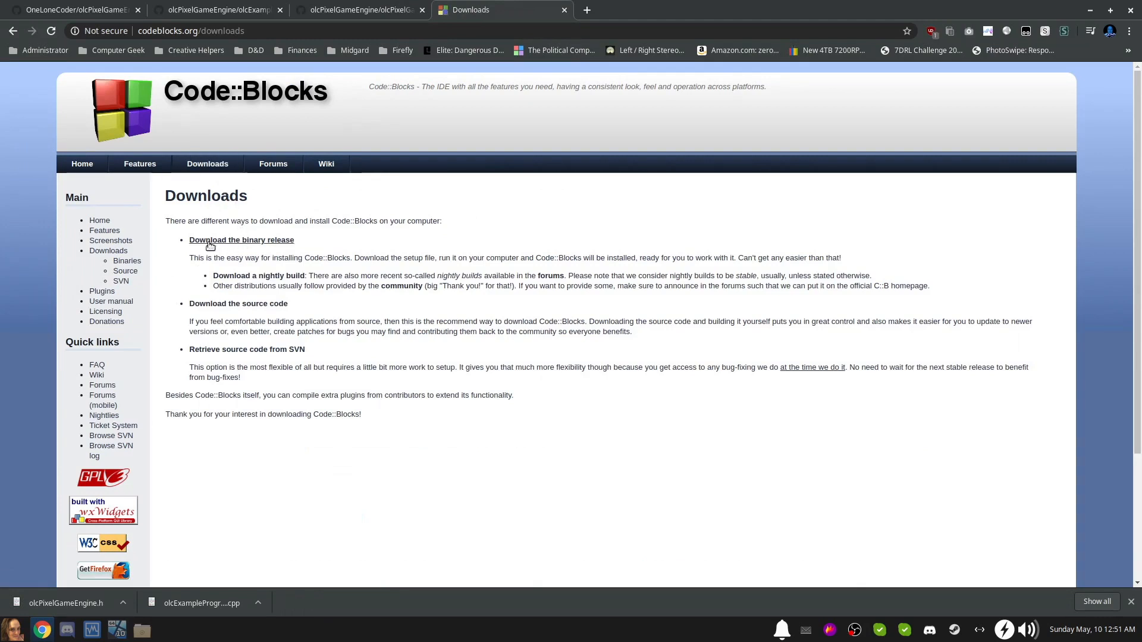
mouse_move(260, 246)
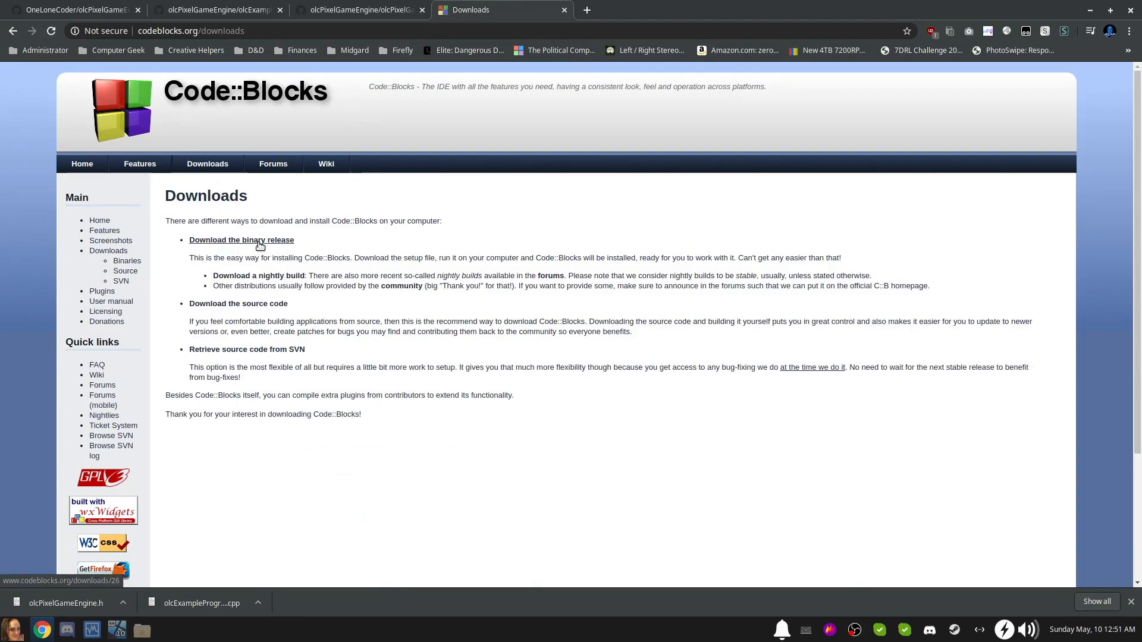
click(241, 239)
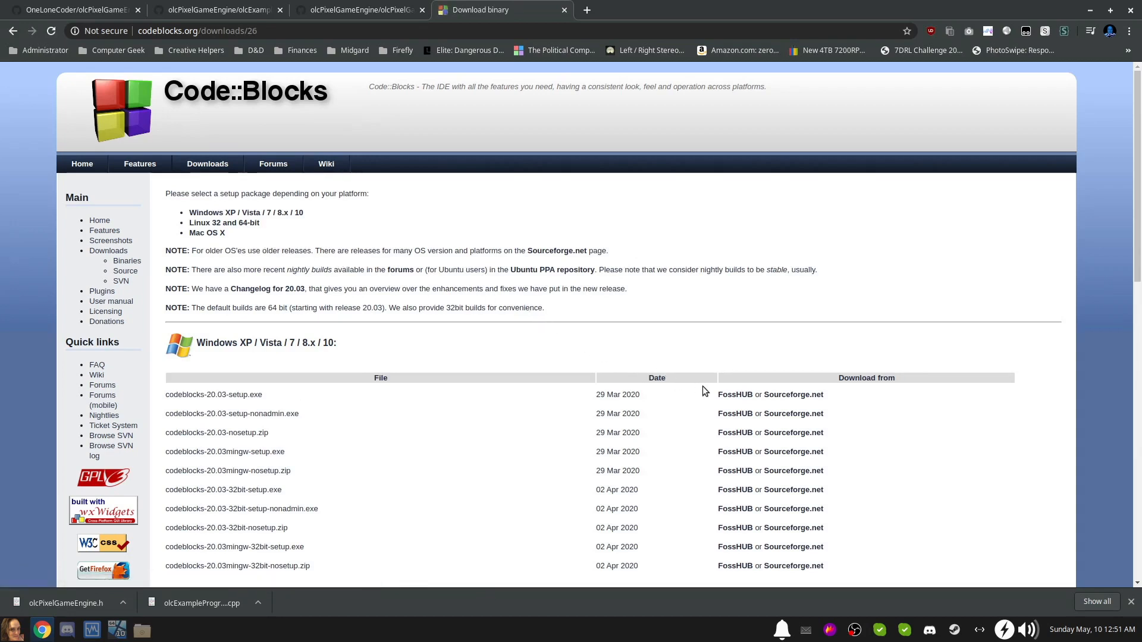
mouse_move(732, 396)
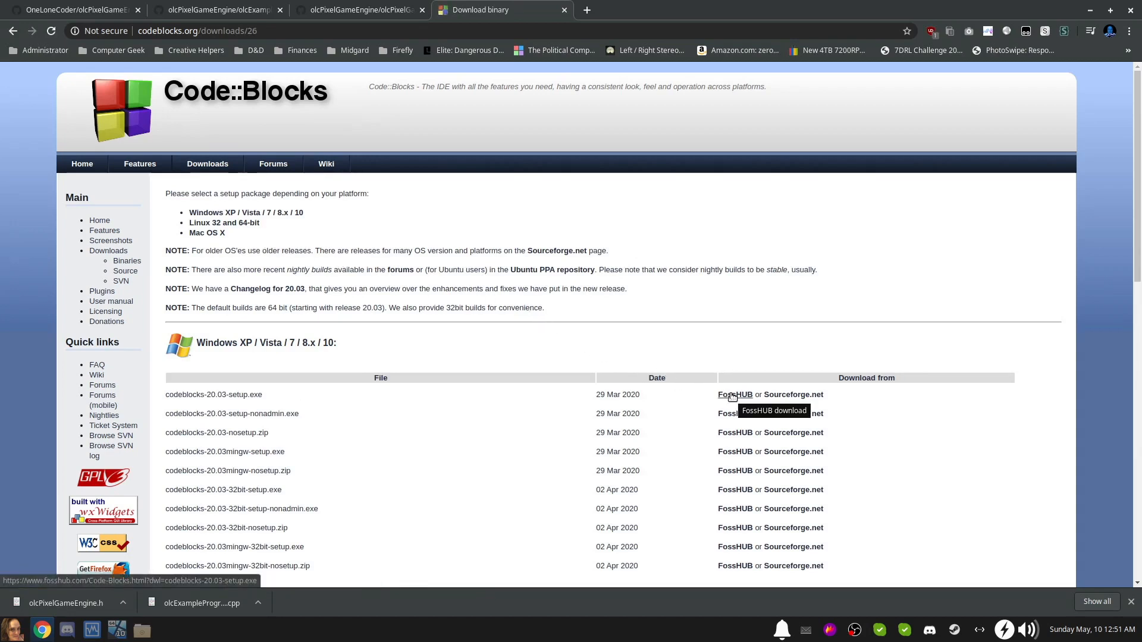
click(735, 395)
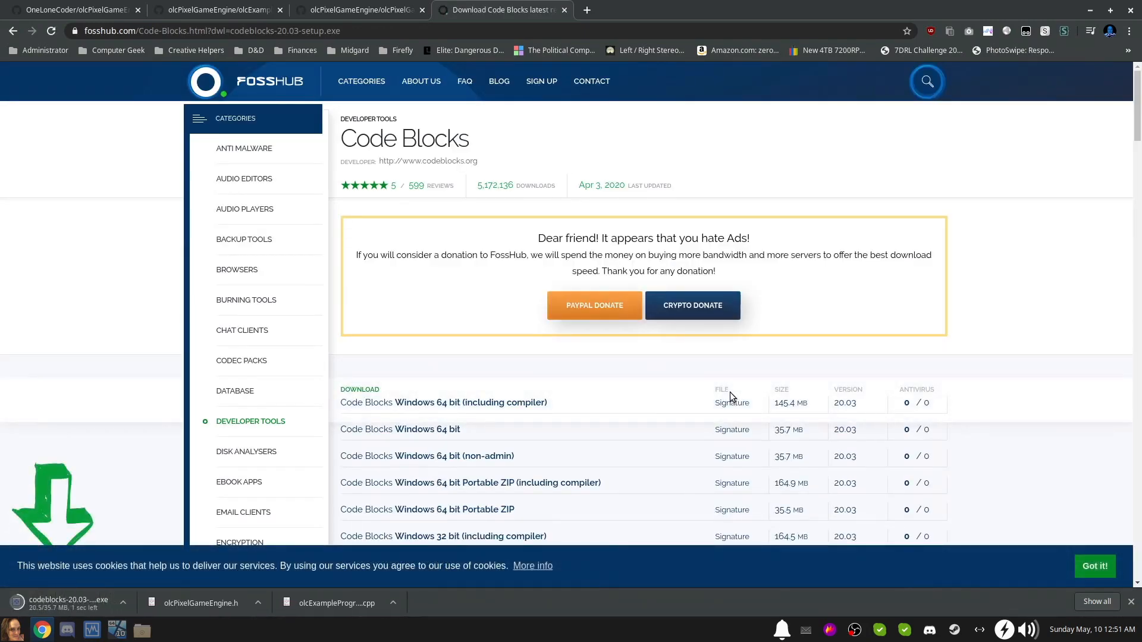
mouse_move(683, 384)
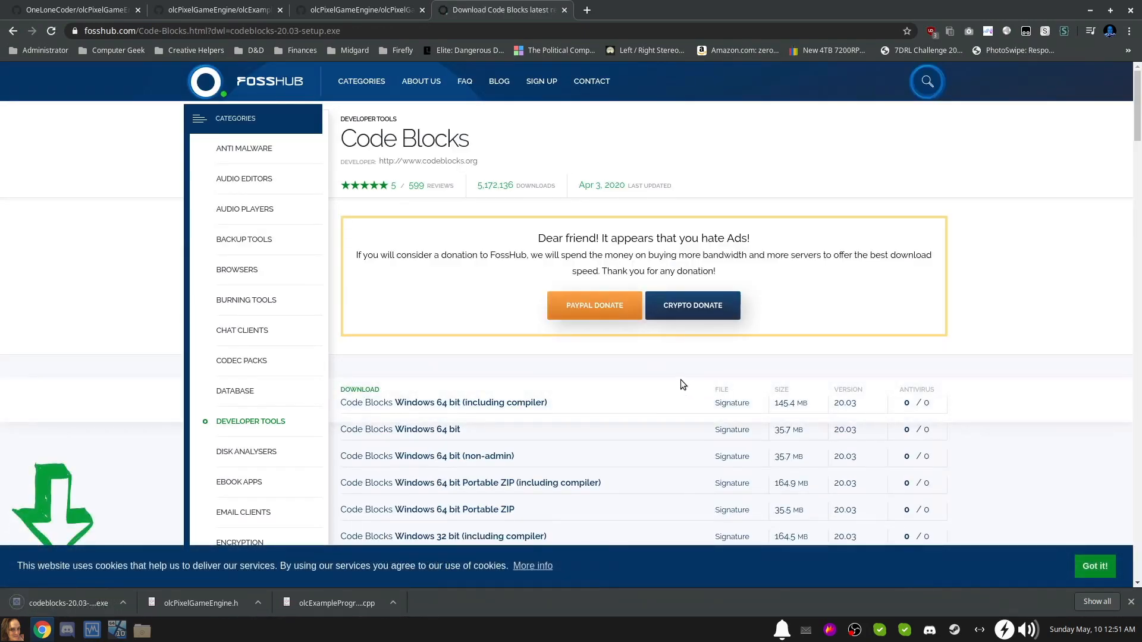
mouse_move(536, 171)
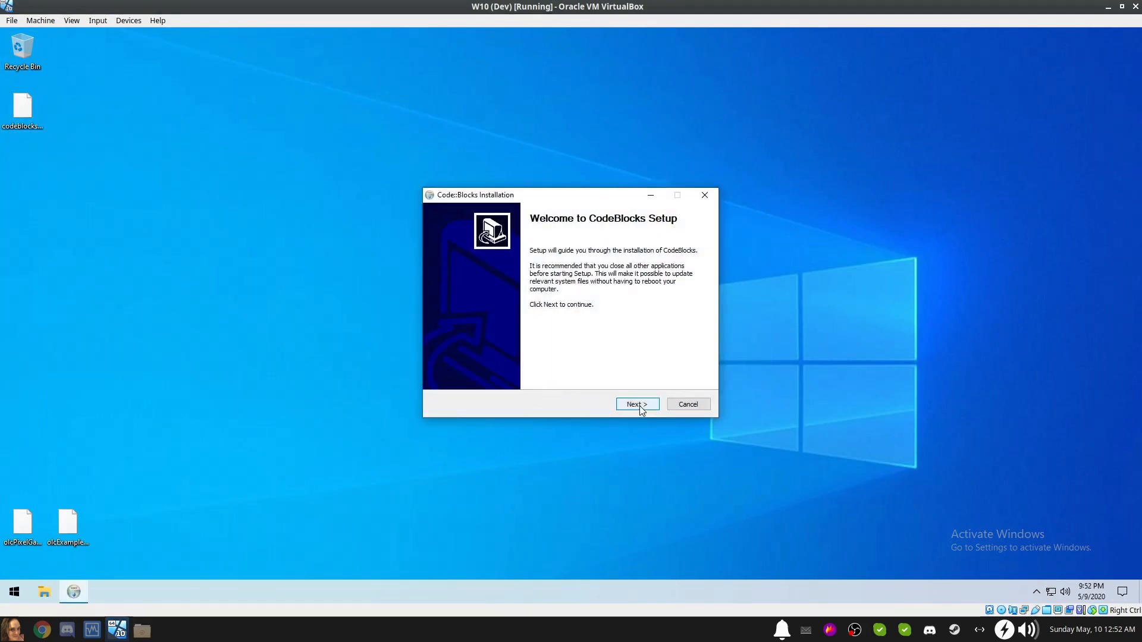
Run the Code::Blocks setup as a Full install and launch the IDE afterwards.
click(637, 404)
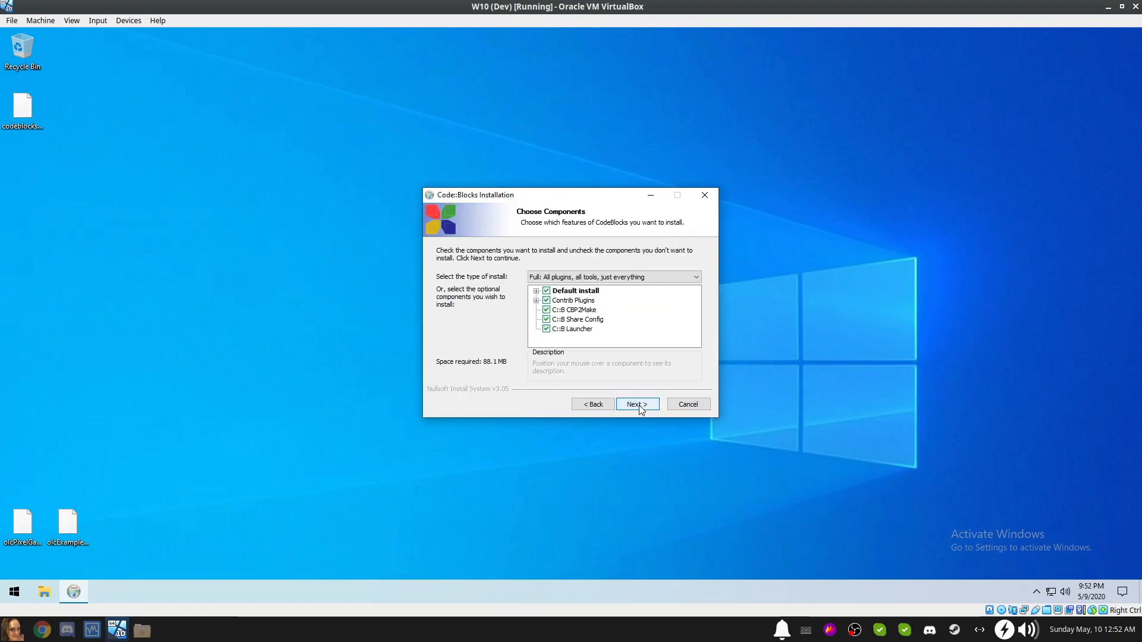
click(637, 404)
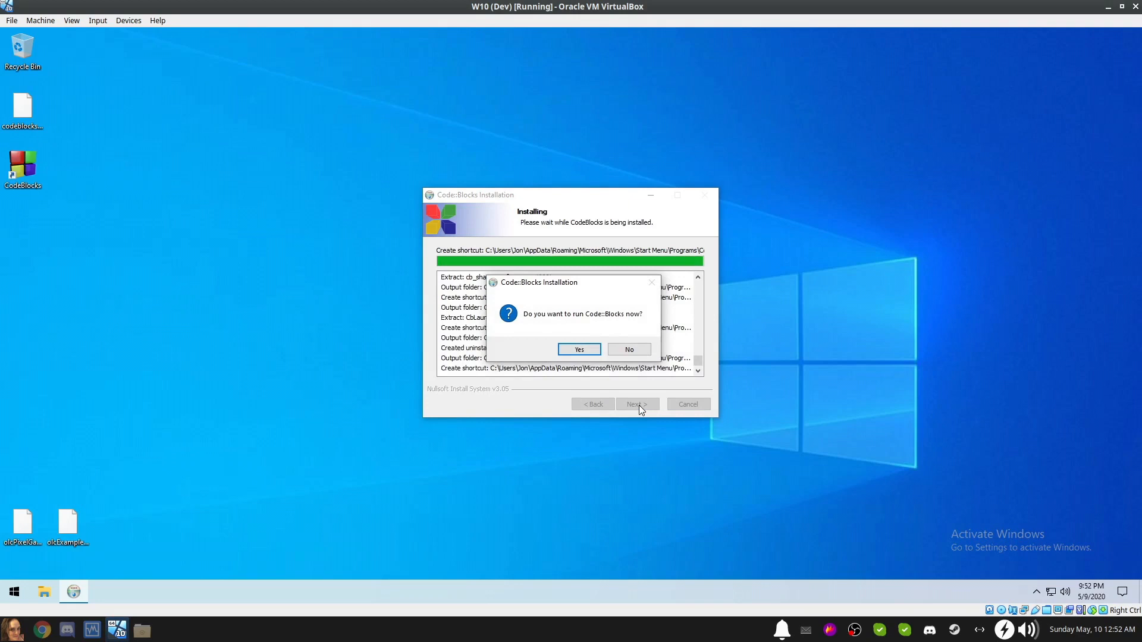
mouse_move(590, 334)
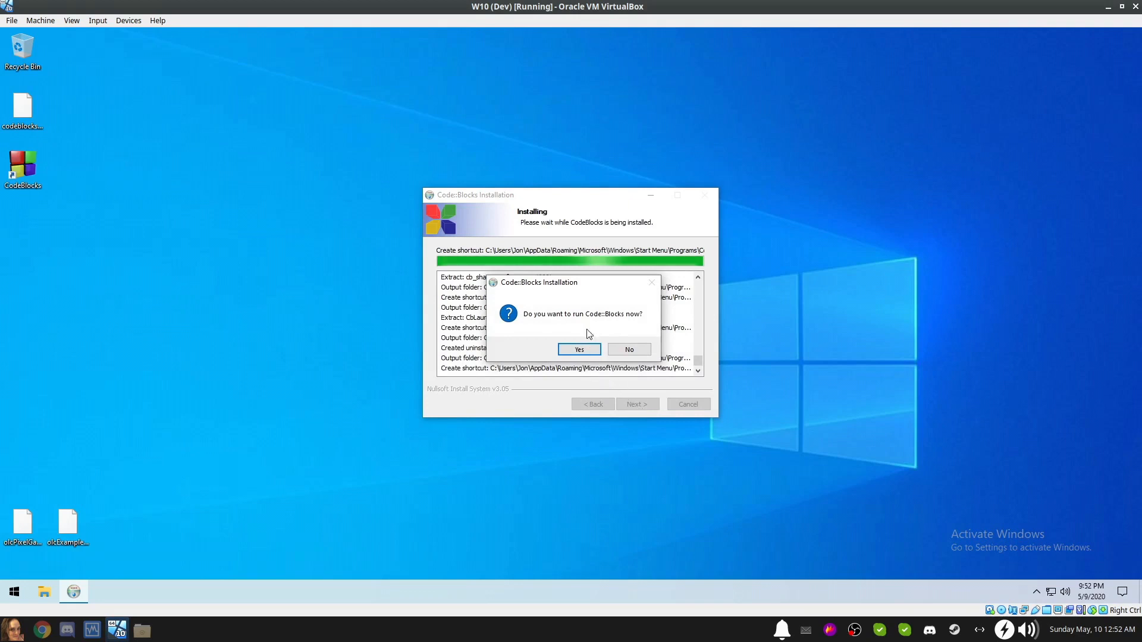
click(578, 349)
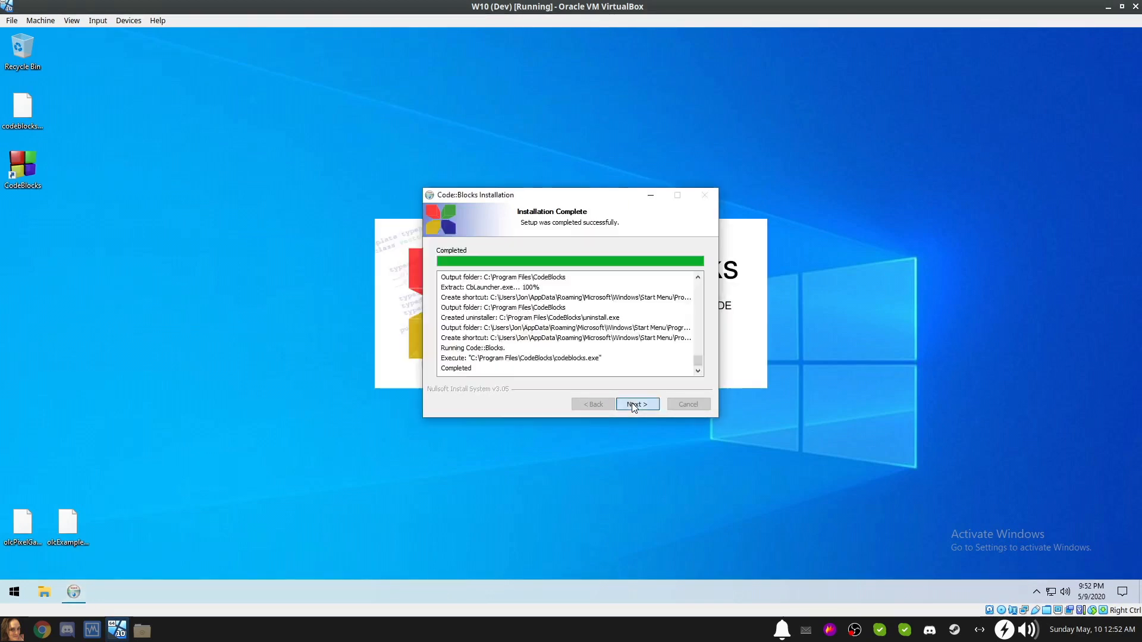
click(638, 404)
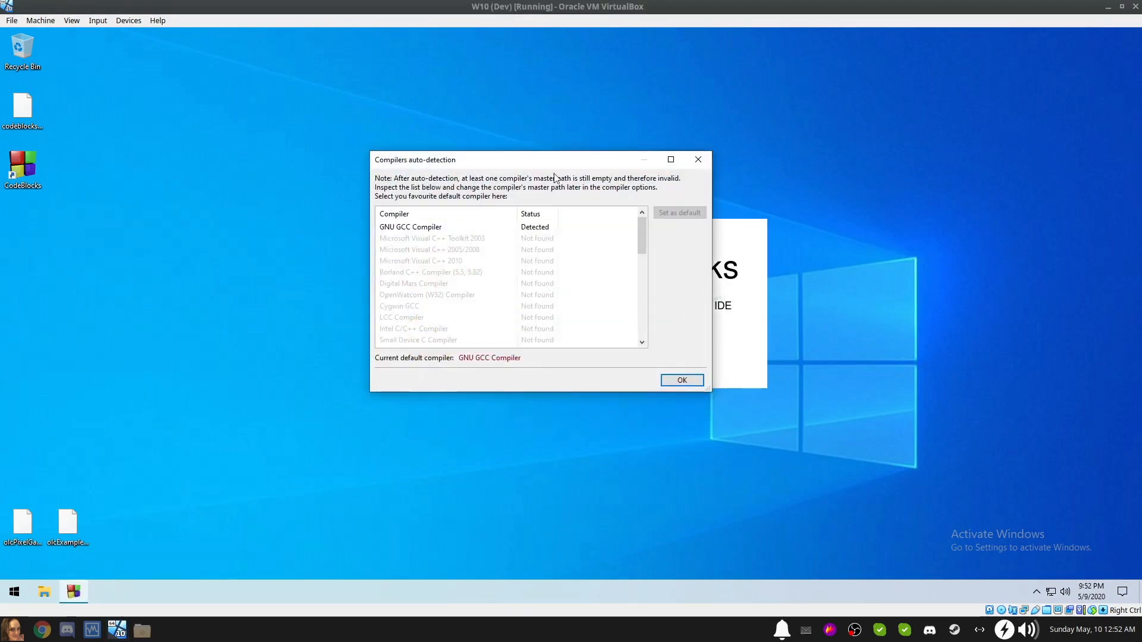
mouse_move(420, 210)
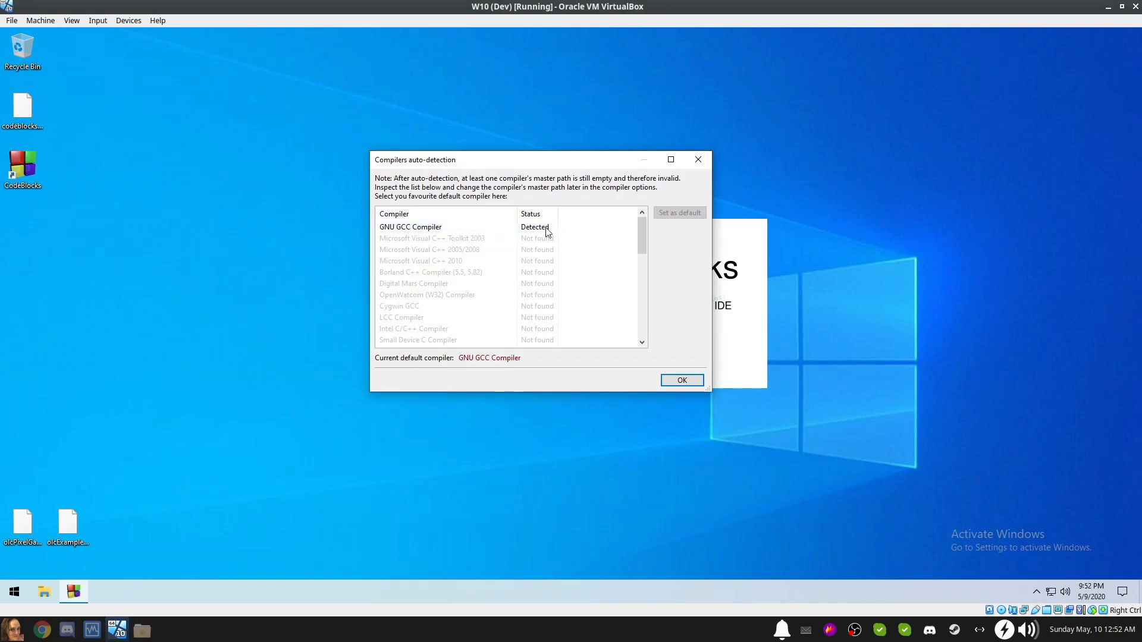
Keep GNU GCC Compiler as the default in the compiler auto-detection dialog.
click(681, 379)
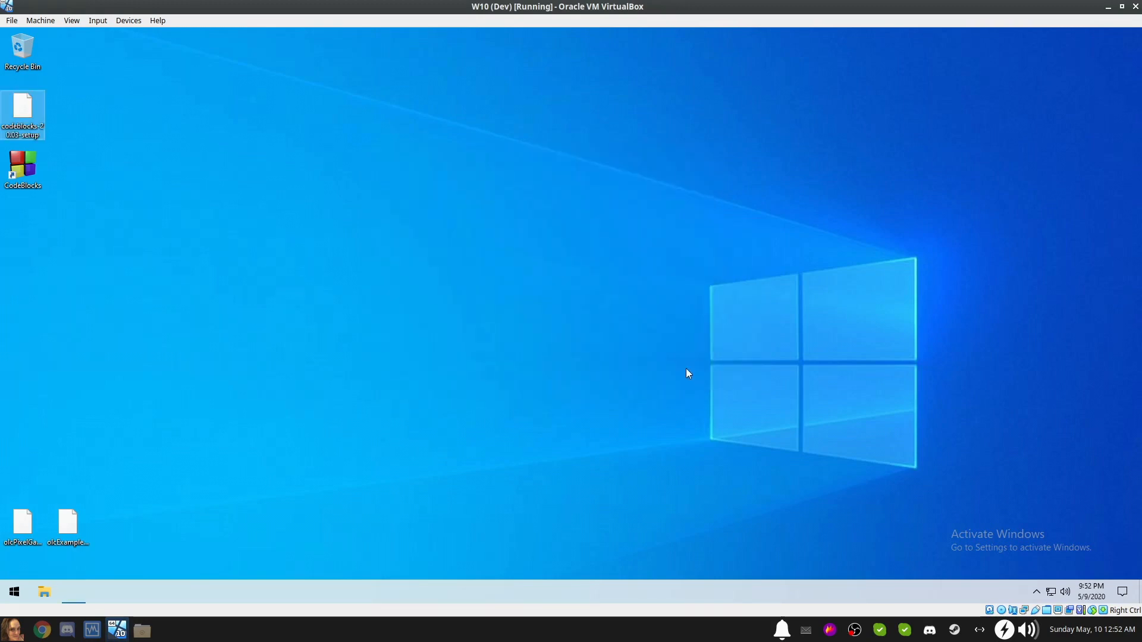
Relaunch Code::Blocks and choose 'No, leave everything as it is' for file associations.
double_click(23, 164)
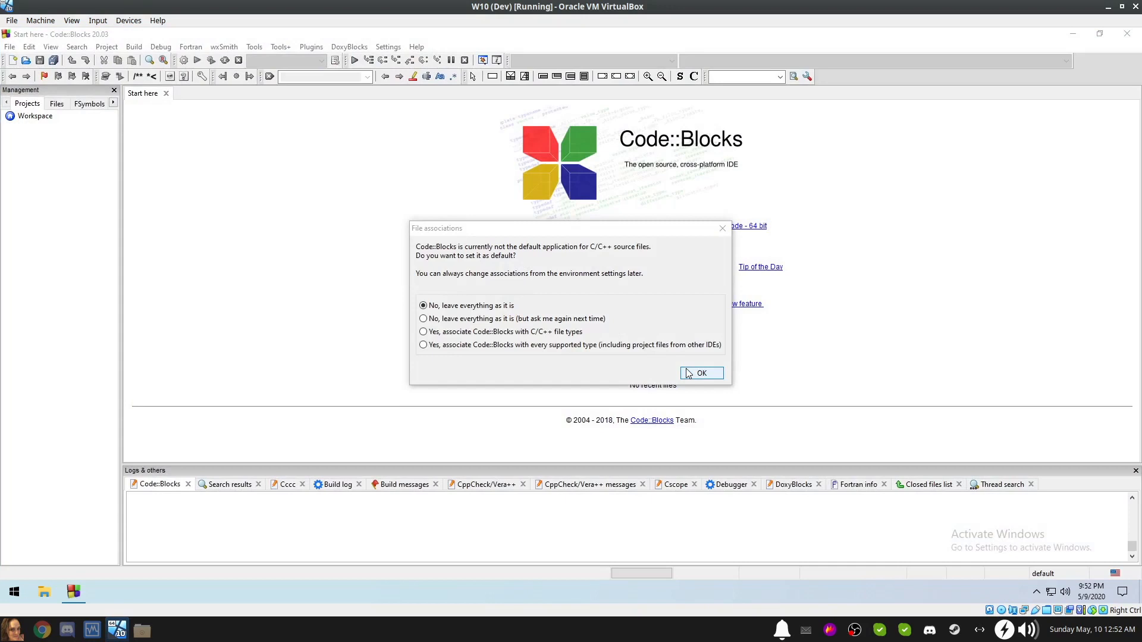
mouse_move(675, 363)
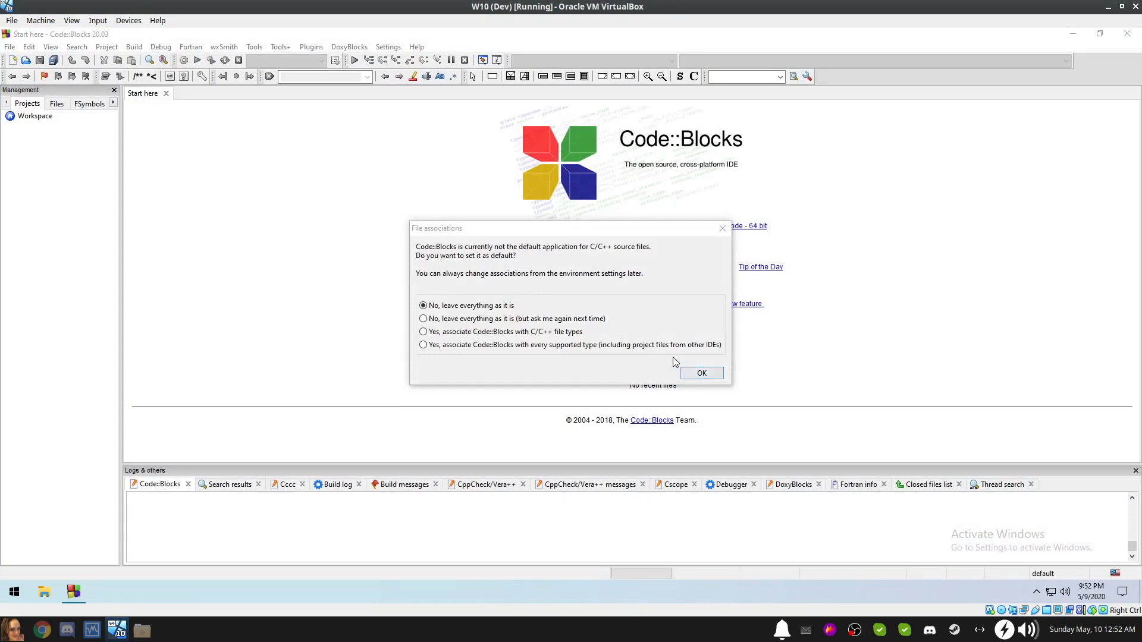
mouse_move(662, 381)
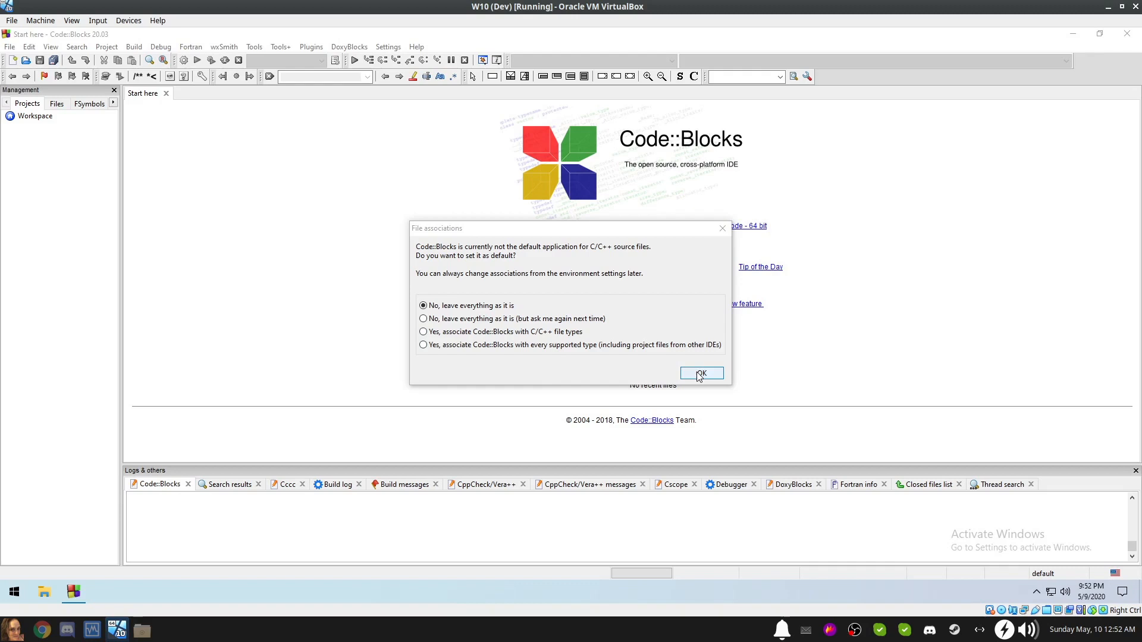
click(701, 373)
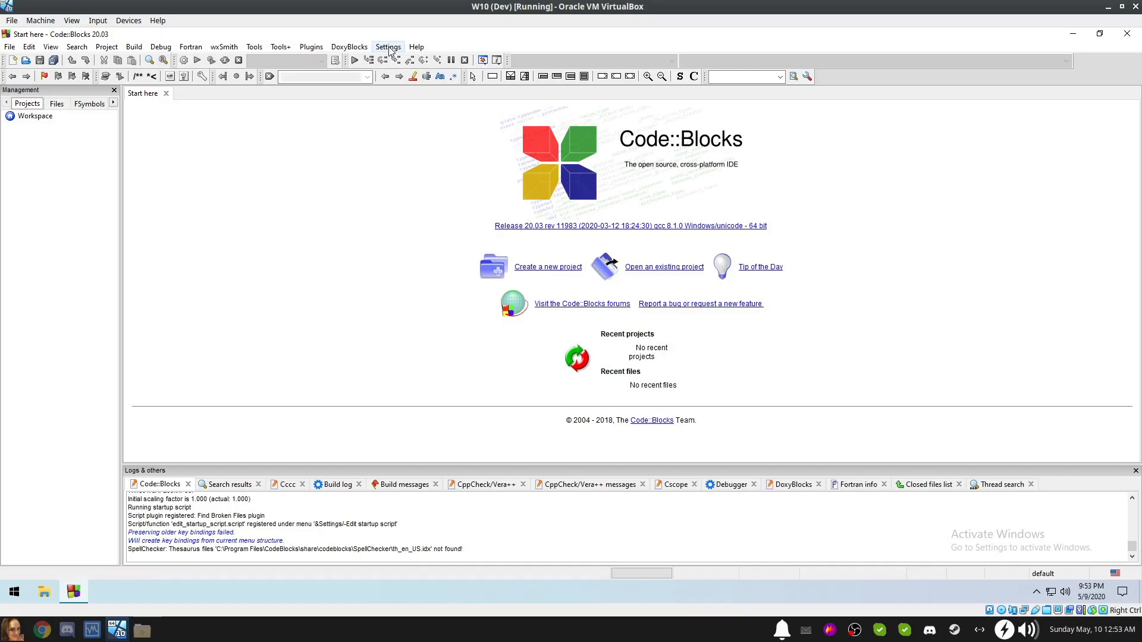
Confirm the GNU GCC toolchain directory is C:\msys64\mingw64 in compiler settings.
click(387, 47)
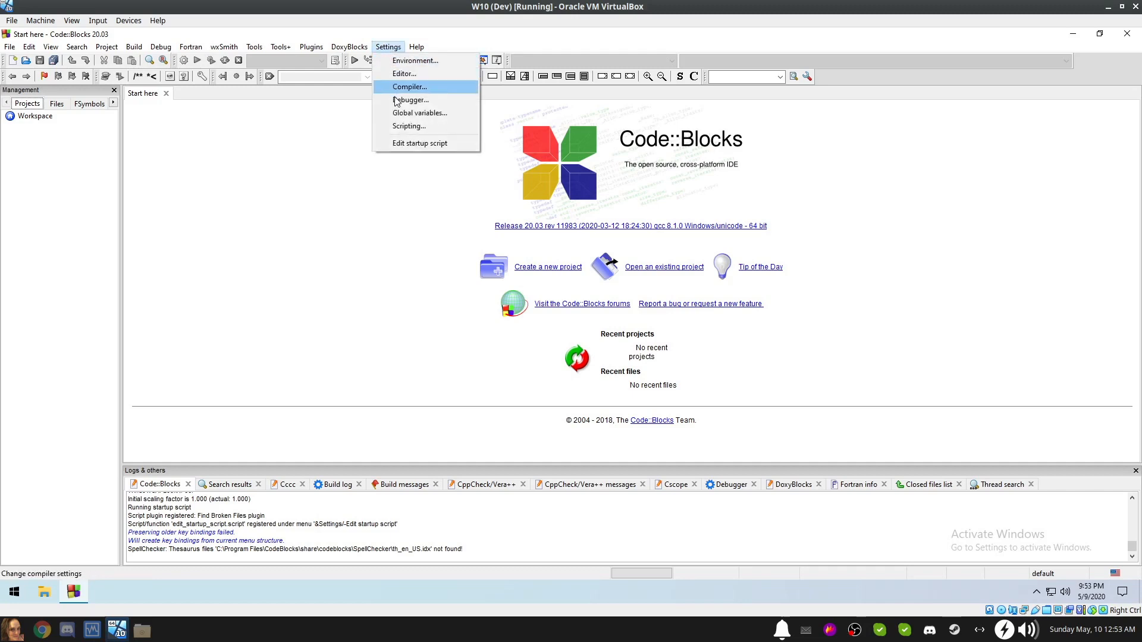
click(409, 87)
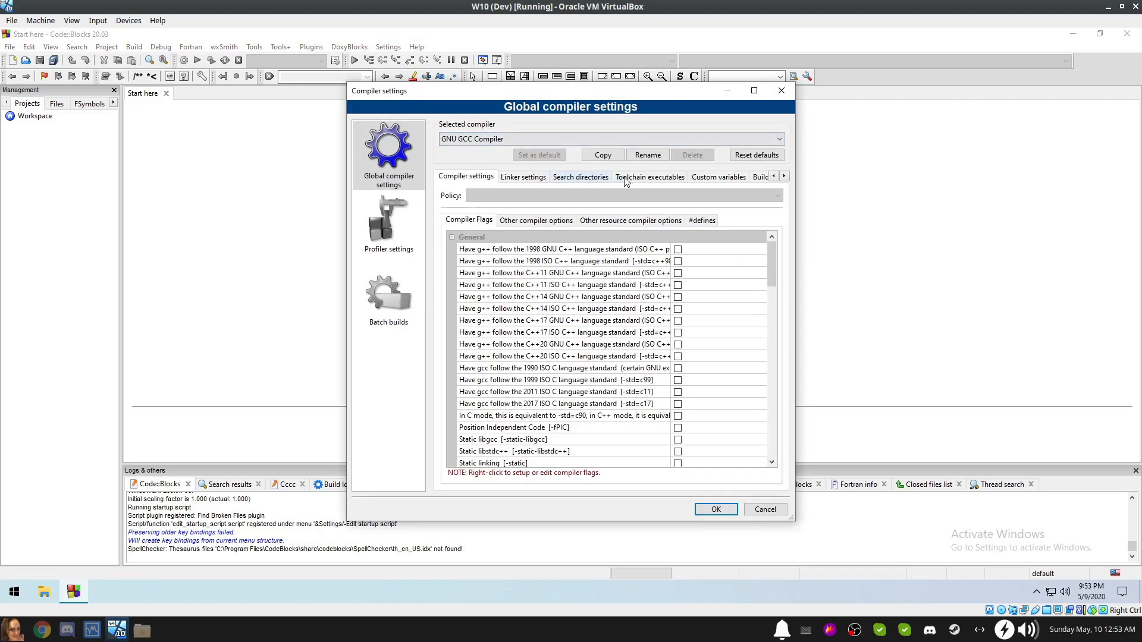
click(650, 177)
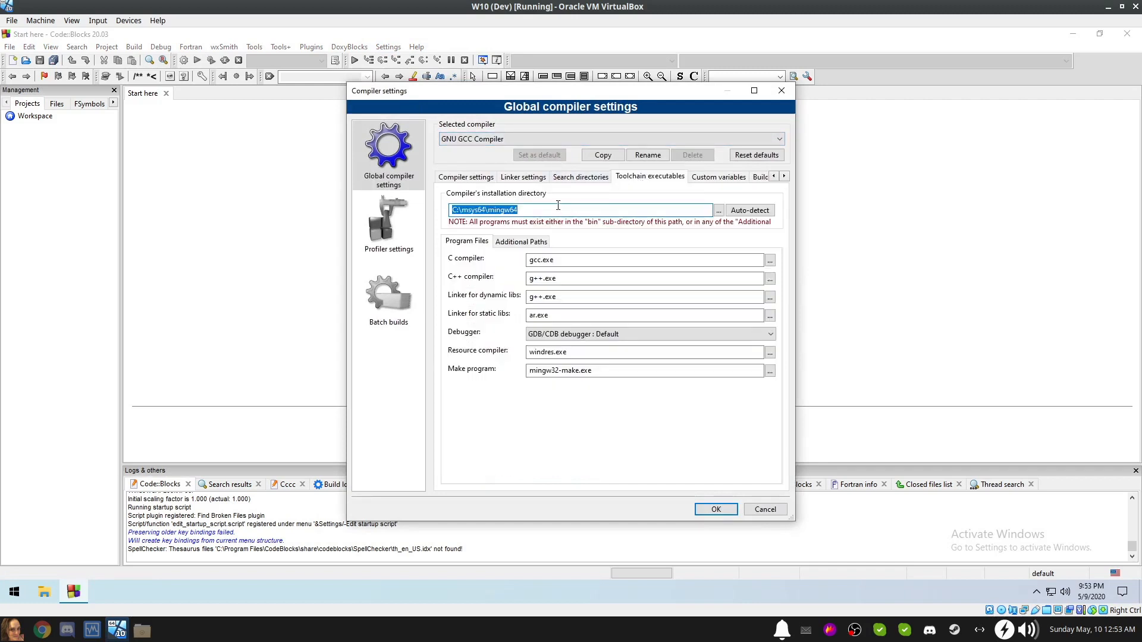
click(520, 210)
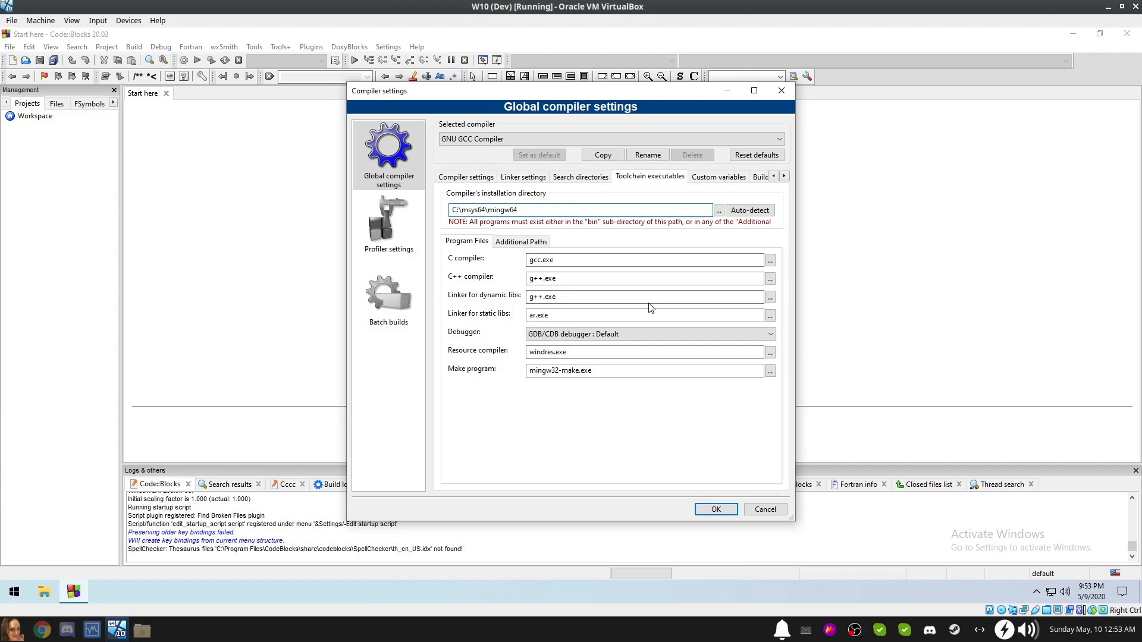
mouse_move(719, 436)
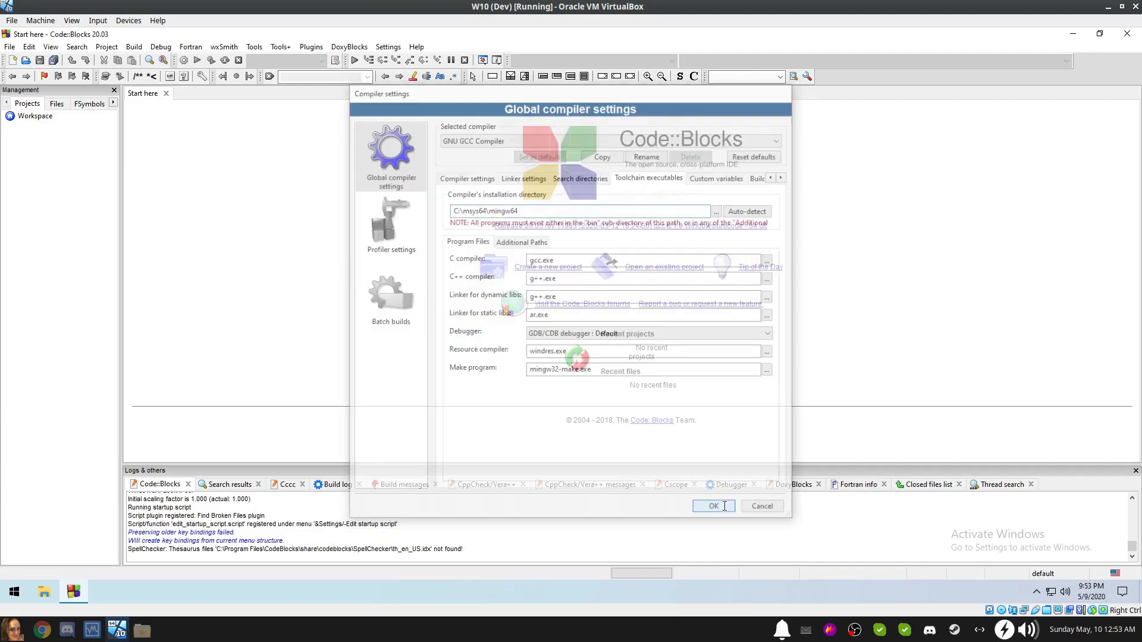
click(713, 506)
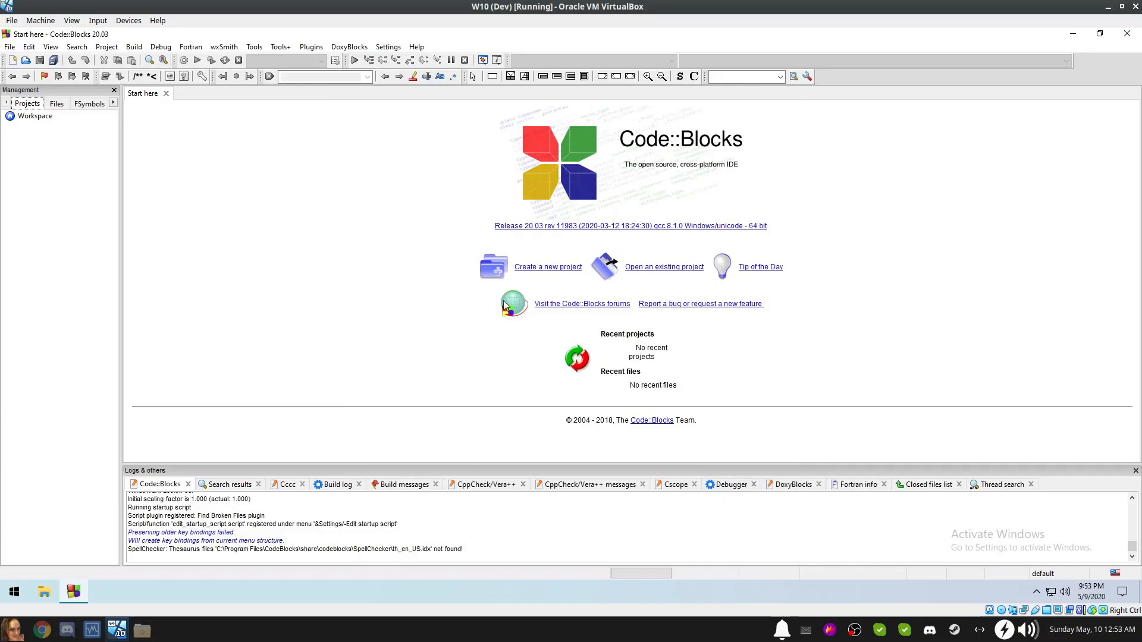
Choose 'Create a new project' on the Start here page.
click(9, 47)
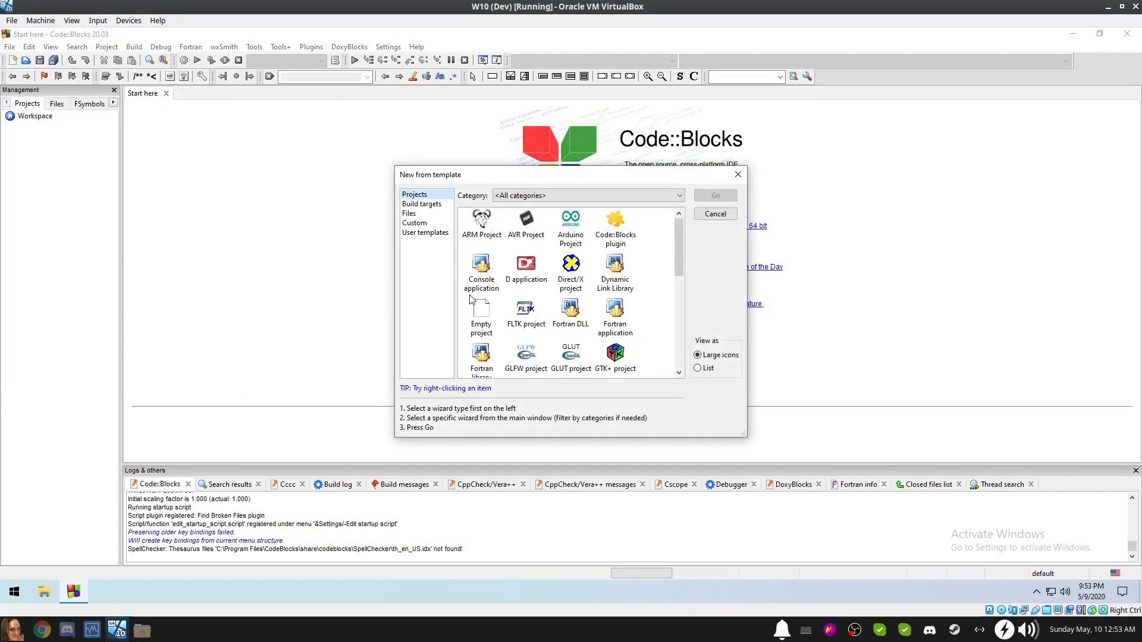
Start the Empty project wizard and title the project olcExampleProgram.
click(480, 316)
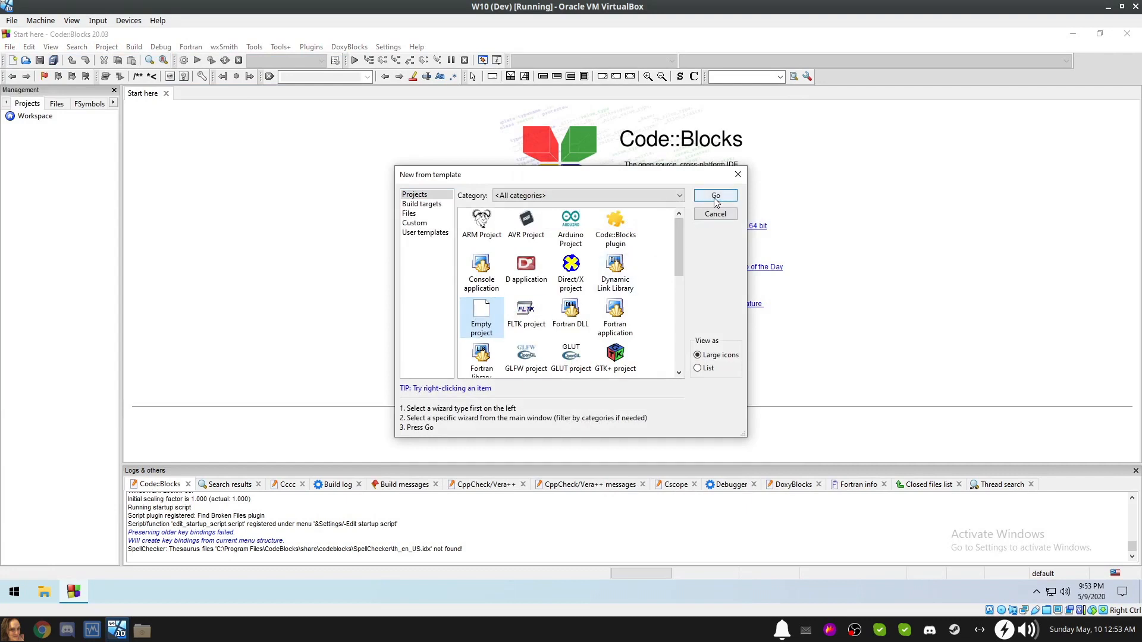
click(715, 196)
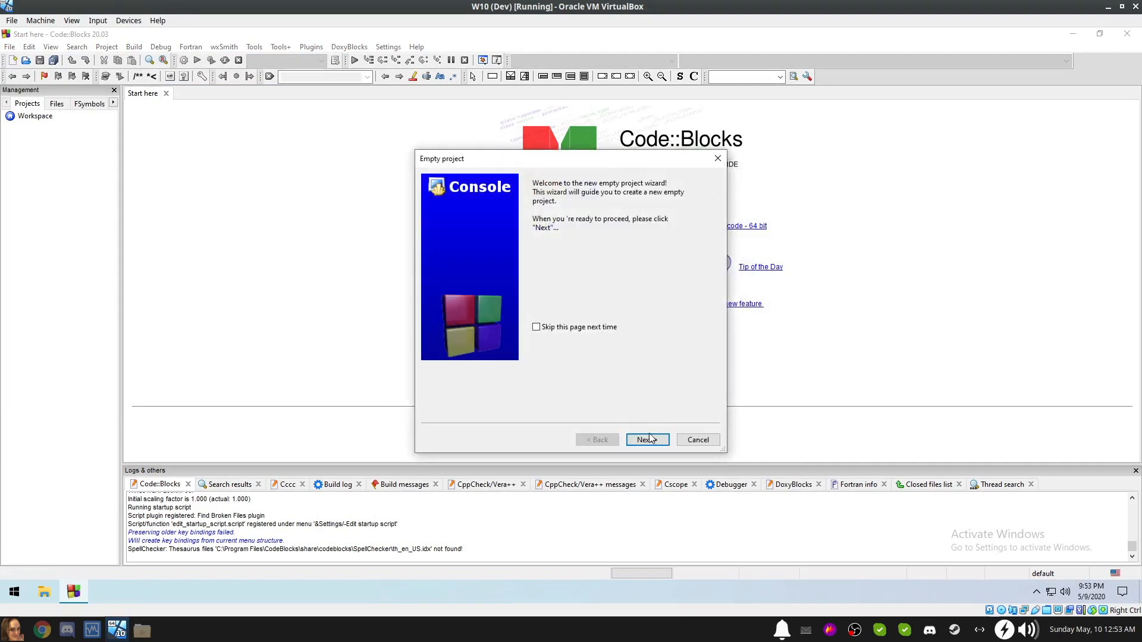
click(647, 439)
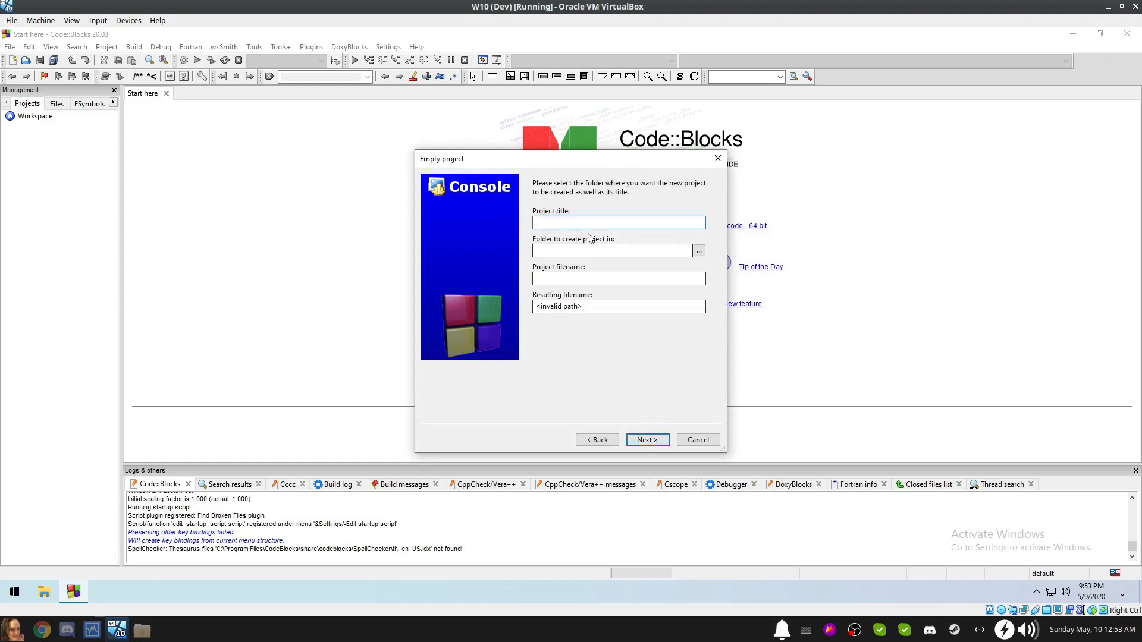
text(olcExample)
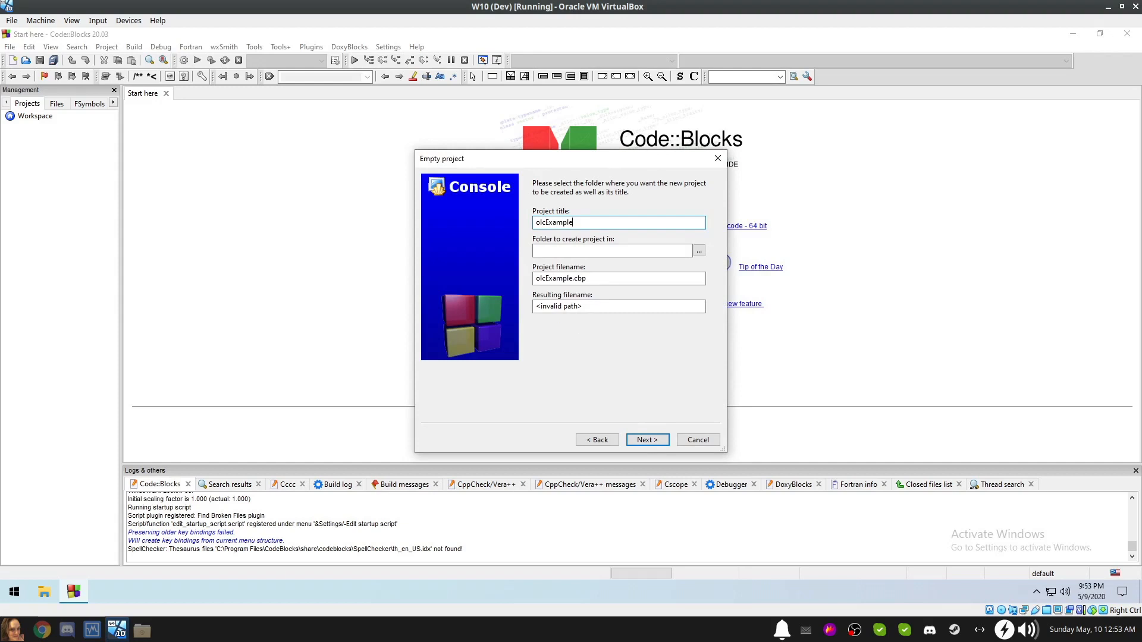
text(Program)
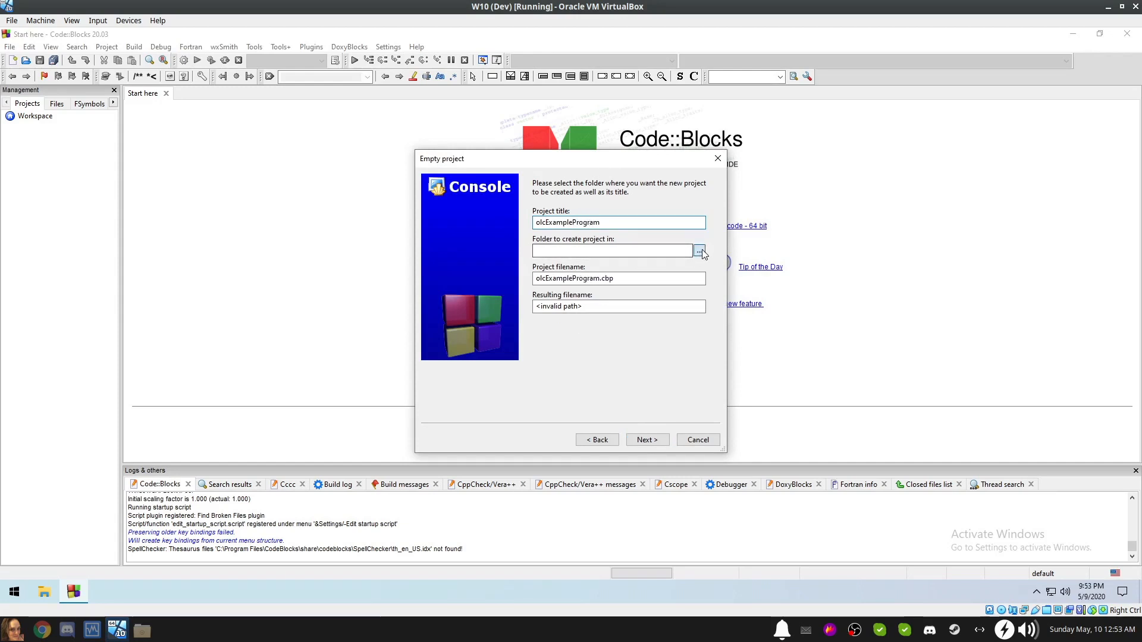
Place the project in Y:\CodeBlocksExamples and finish with Debug and Release configurations.
click(700, 250)
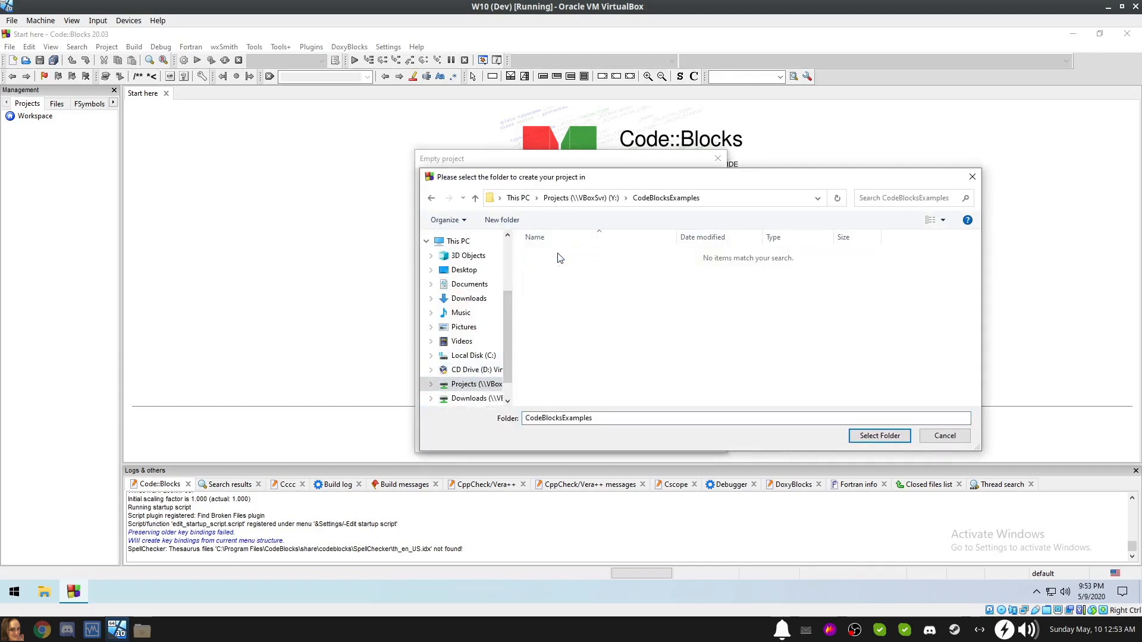
click(878, 436)
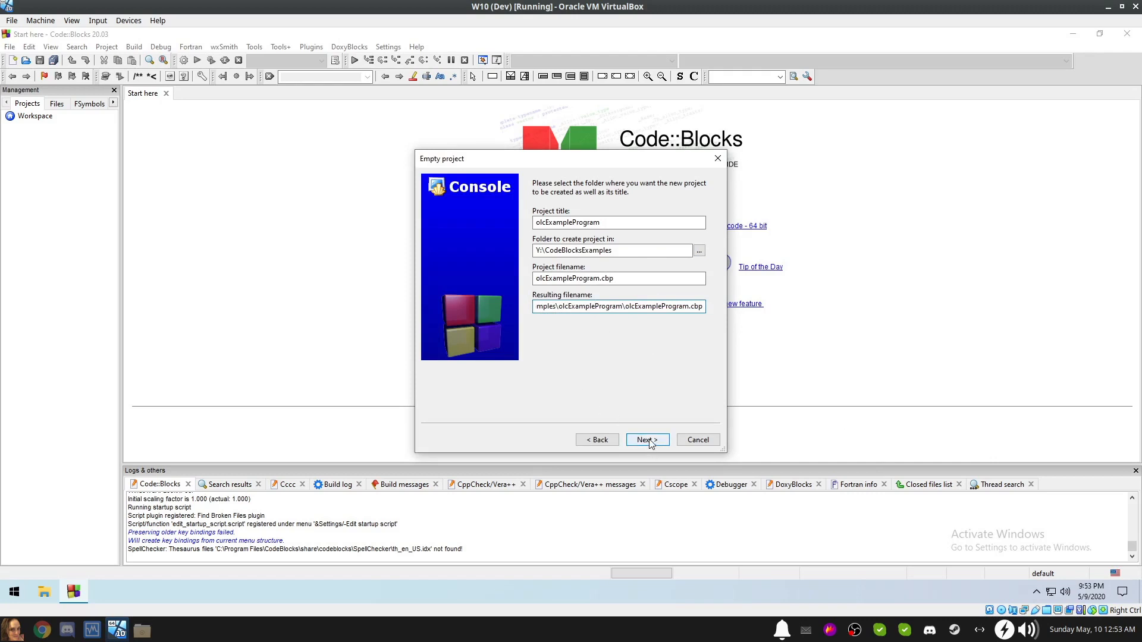
click(646, 439)
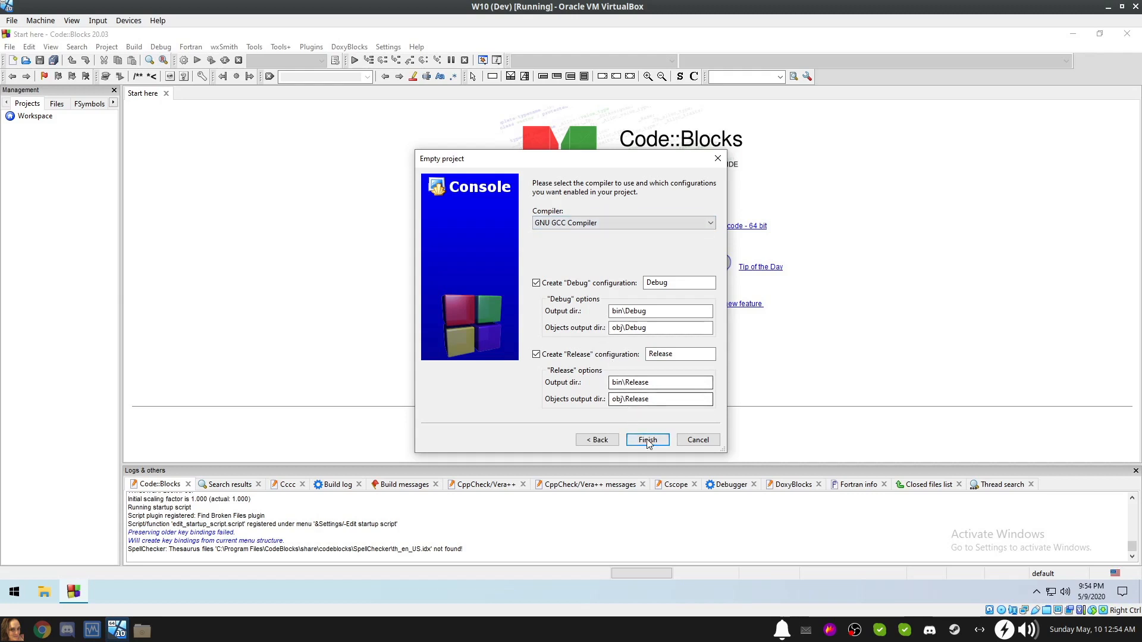
click(647, 440)
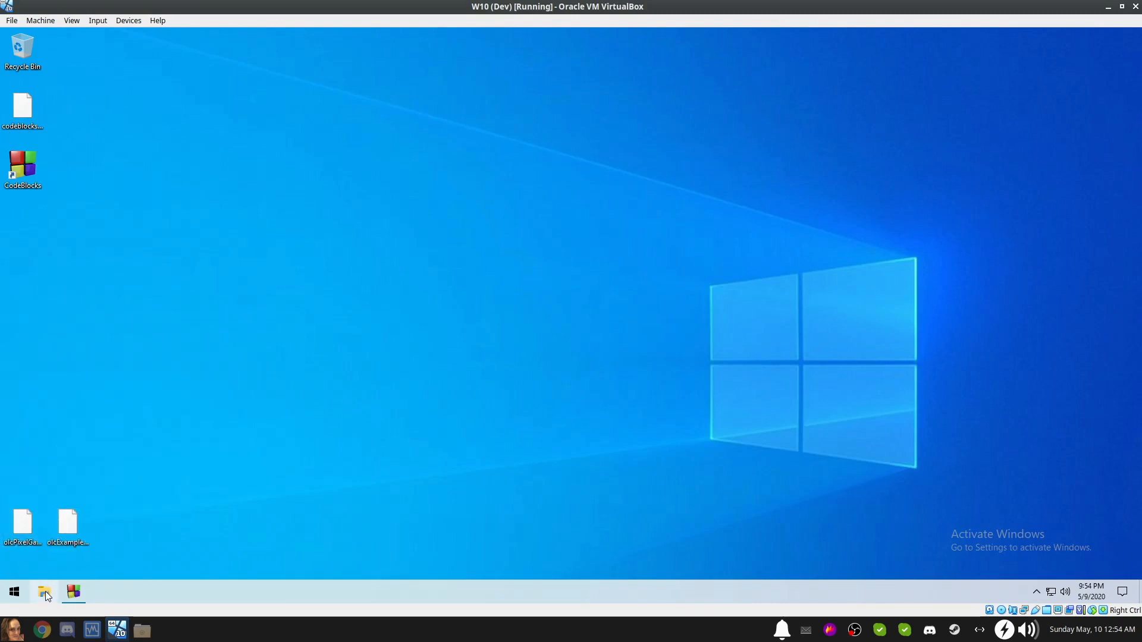
Paste the two downloaded olcPixelGameEngine files into the olcExampleProgram folder.
click(44, 592)
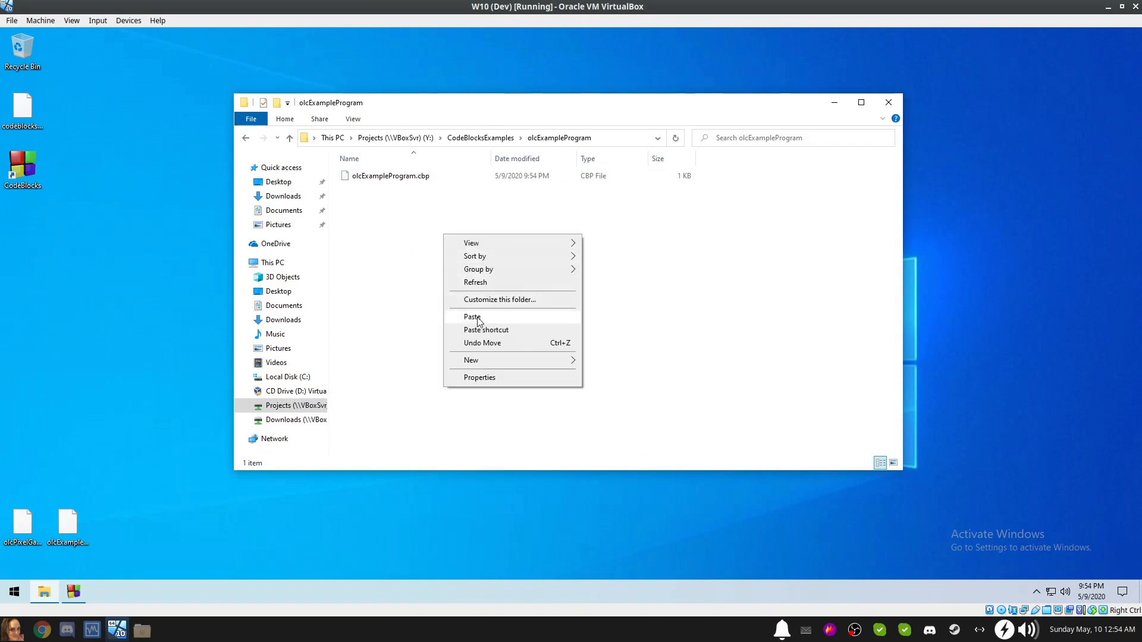
click(472, 317)
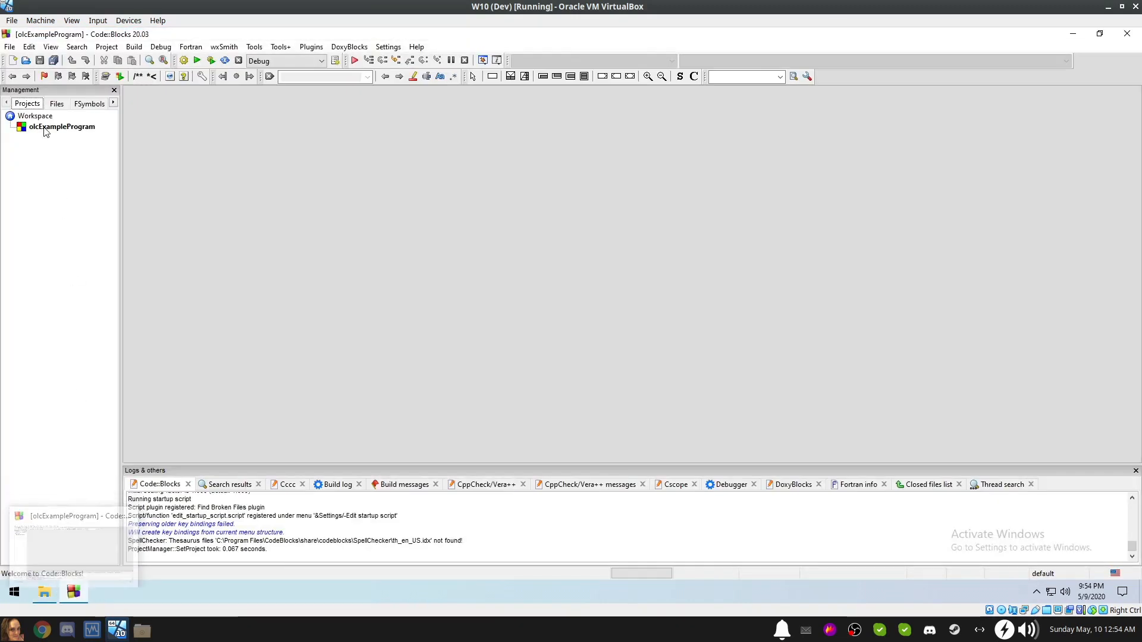
Add olcExampleProgram.cpp and olcPixelGameEngine.h to the project through Add files.
right_click(60, 126)
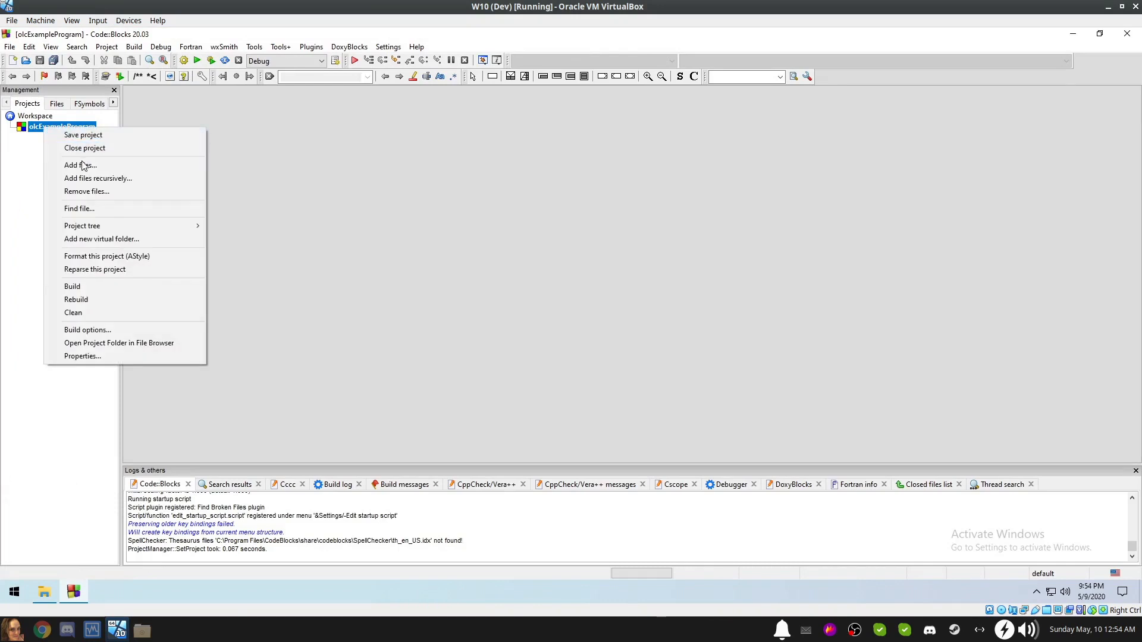
click(79, 166)
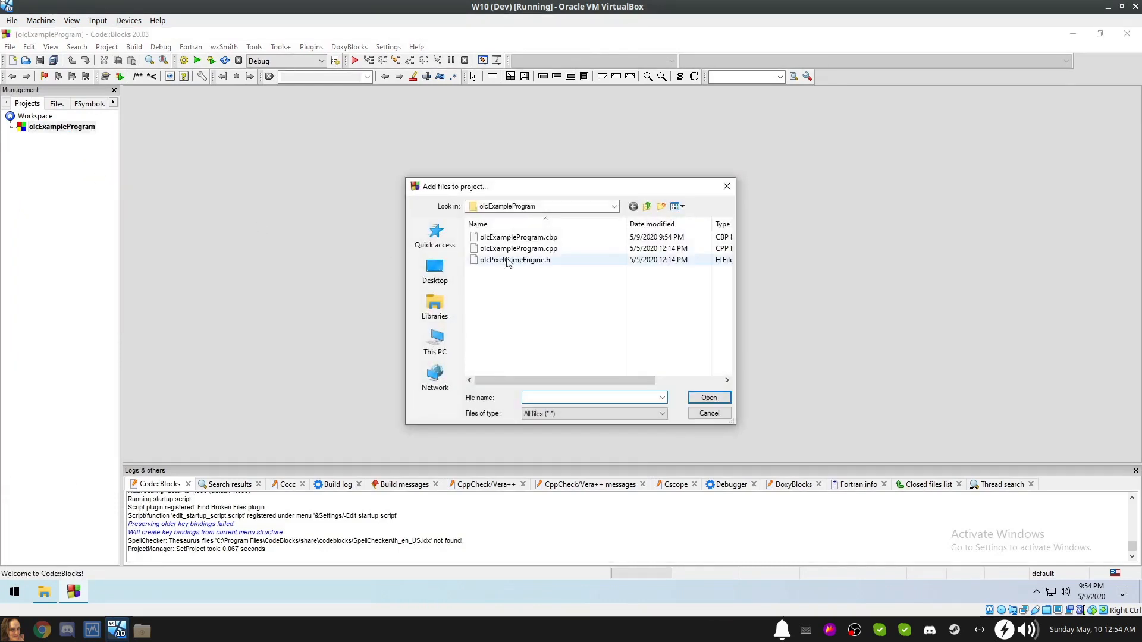
click(518, 248)
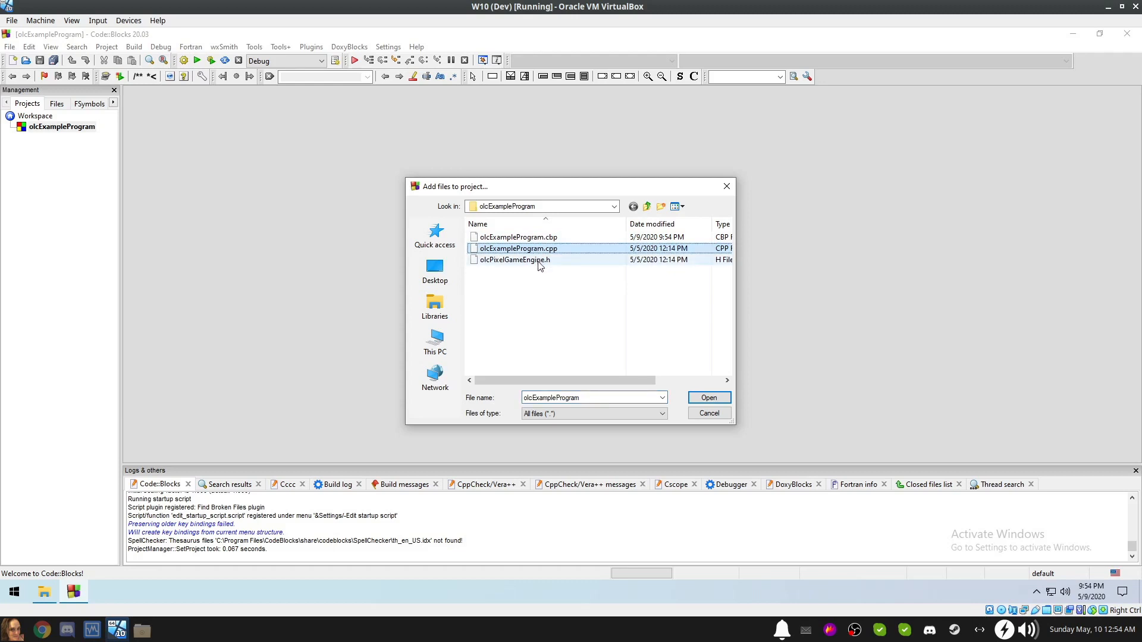
click(515, 259)
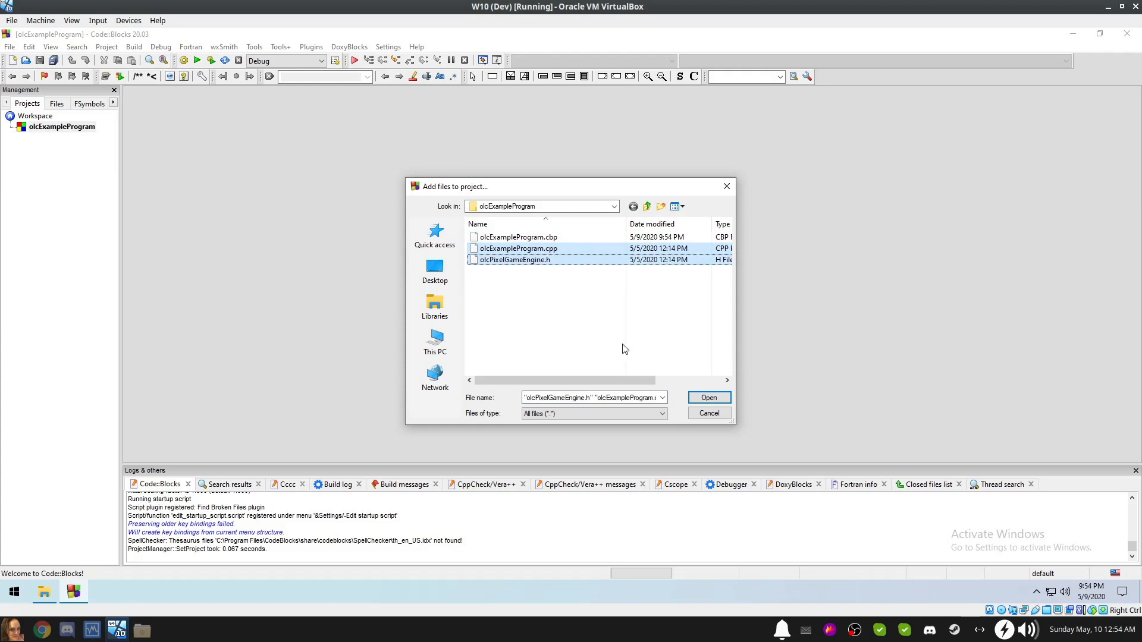
mouse_move(738, 416)
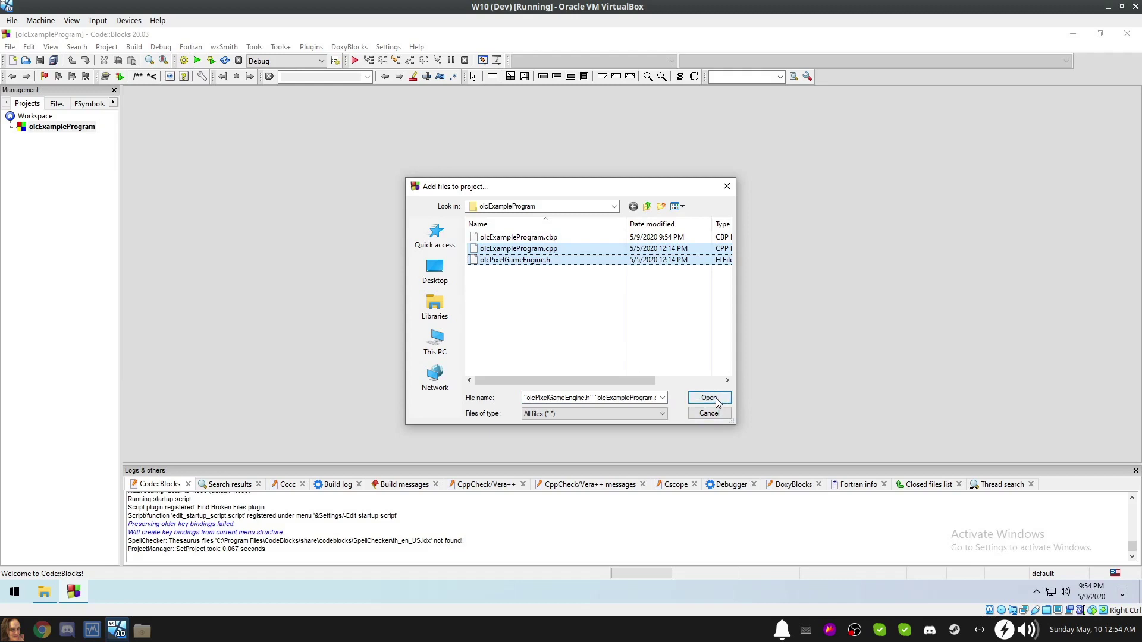
click(709, 398)
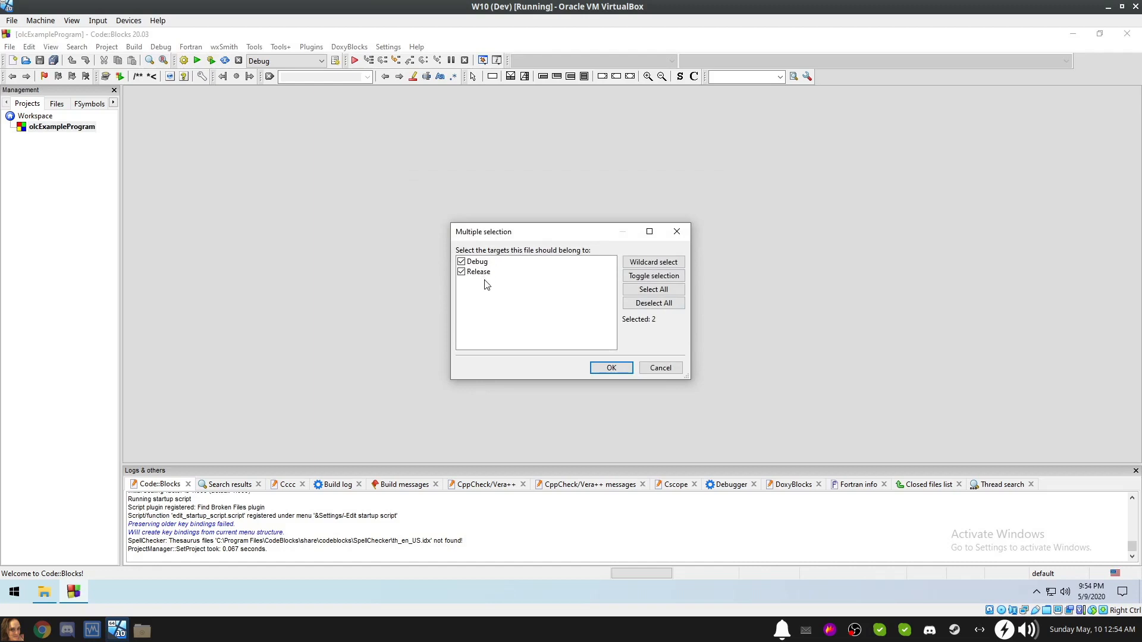
mouse_move(612, 369)
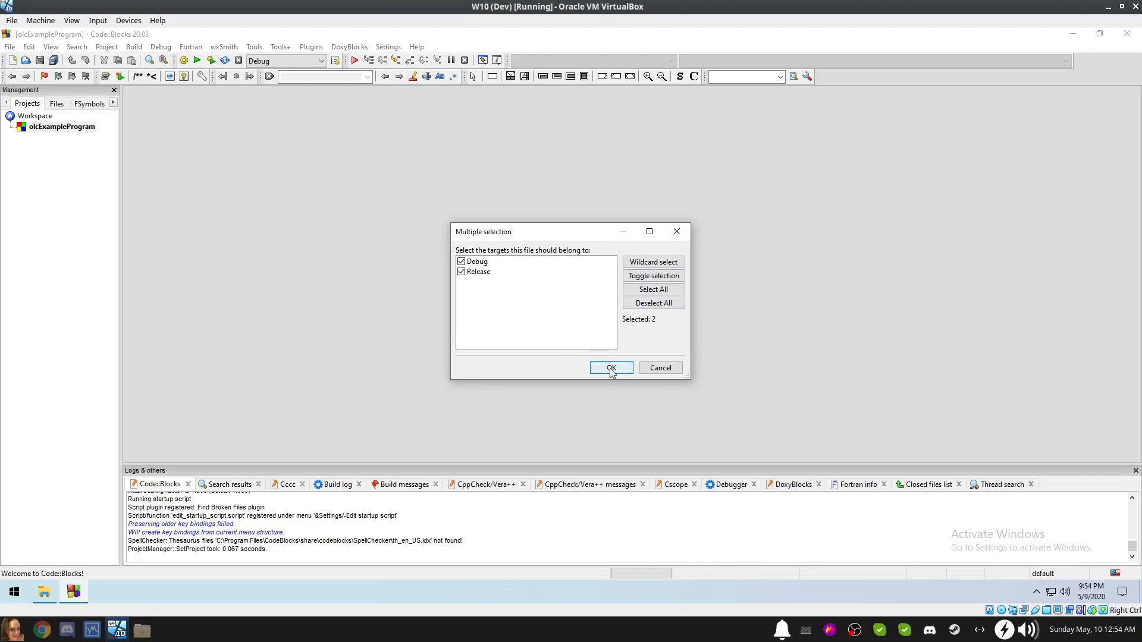
Confirm adding files to both targets, then expand olcExampleProgram's Sources and Headers folders.
click(610, 367)
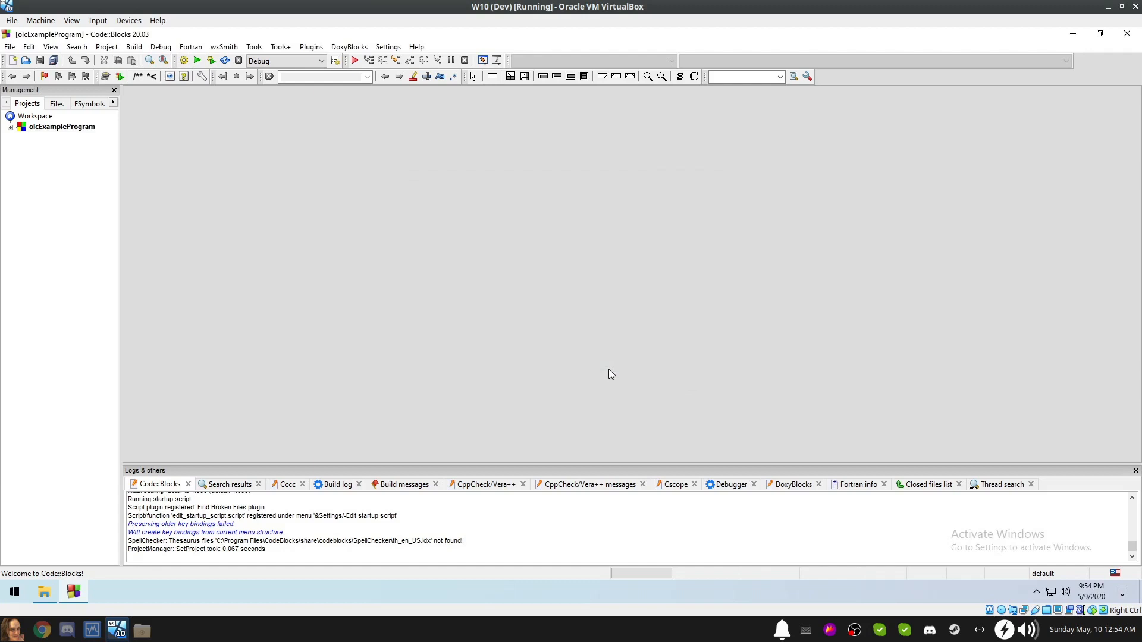
mouse_move(606, 370)
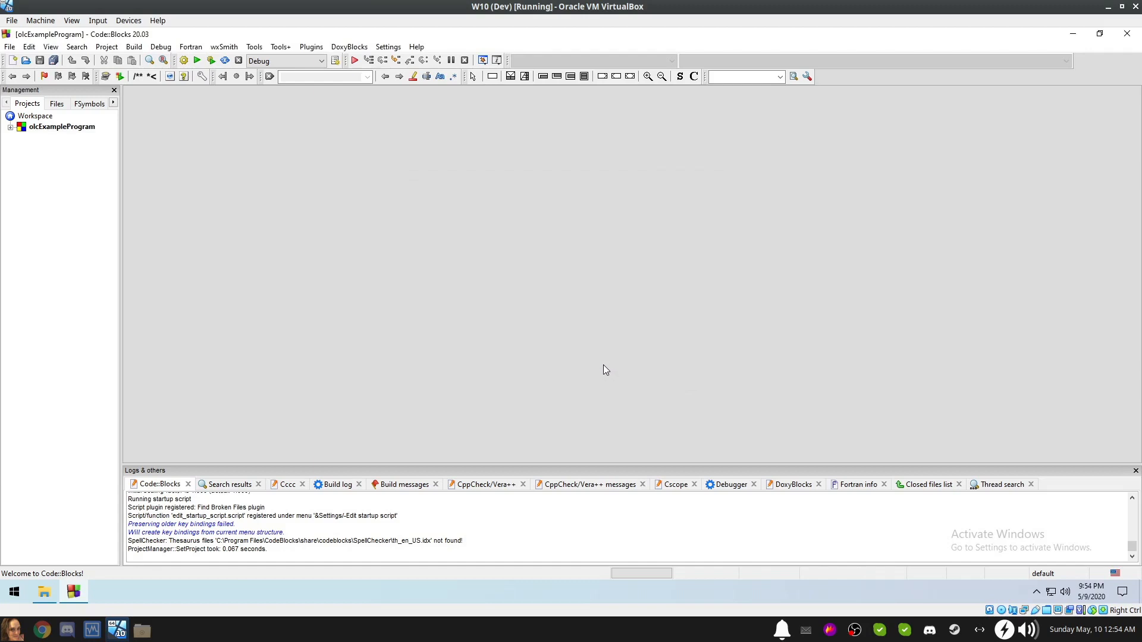
mouse_move(108, 184)
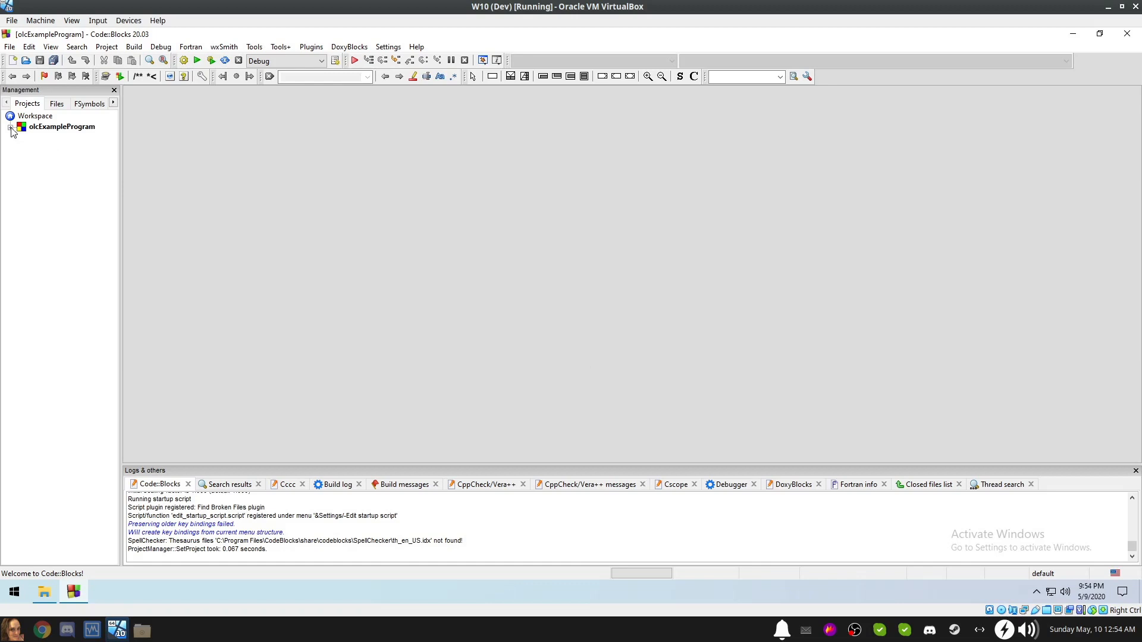
click(14, 127)
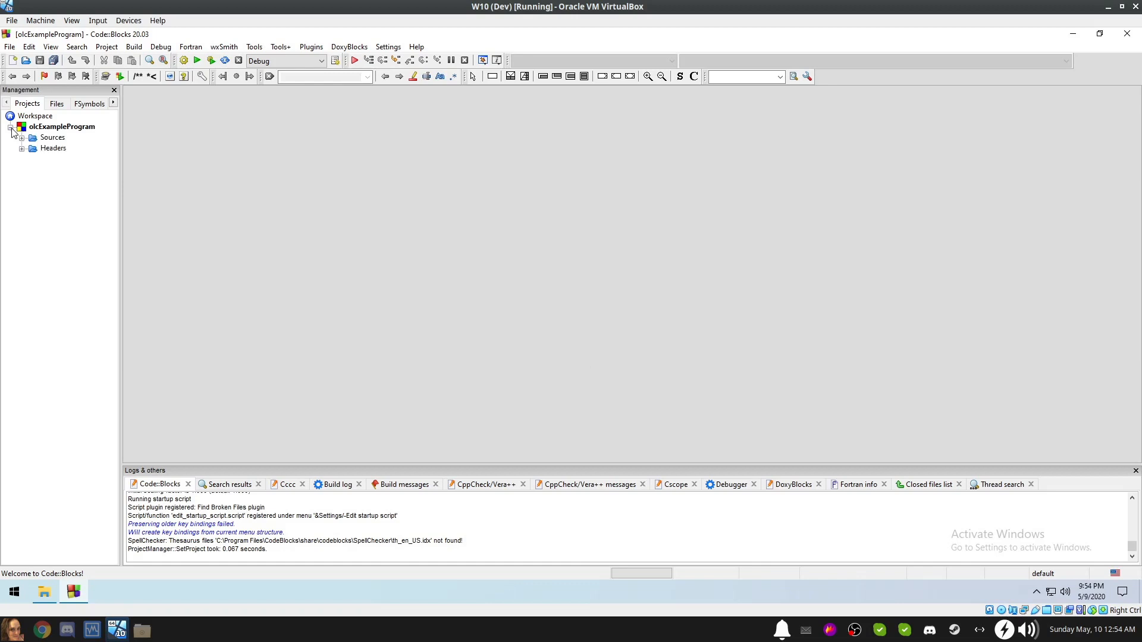
click(22, 138)
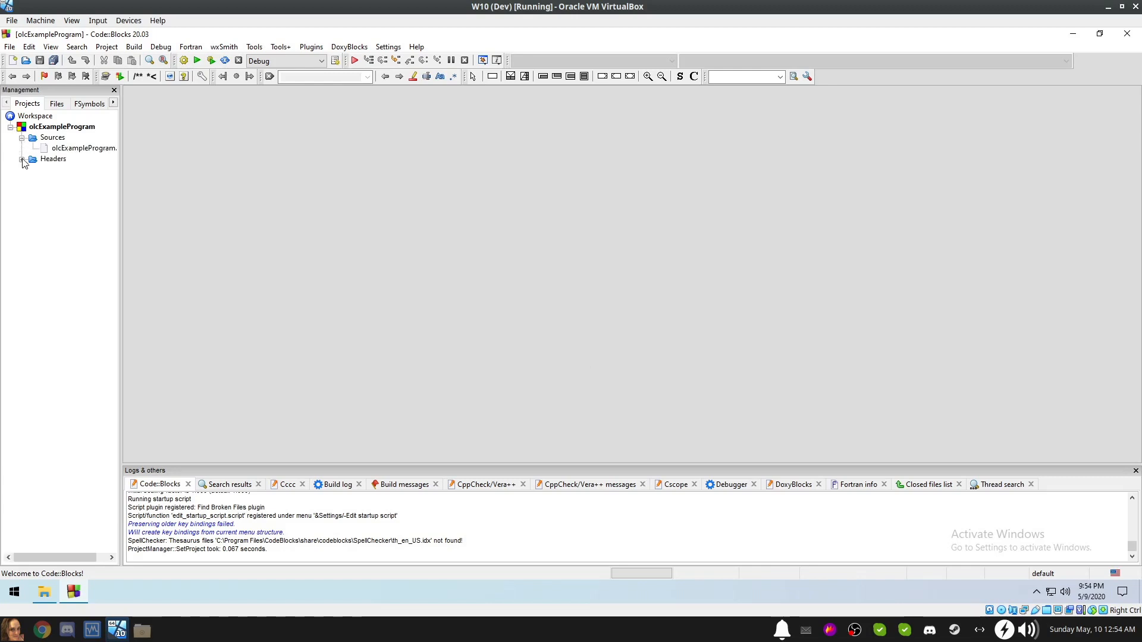
click(23, 159)
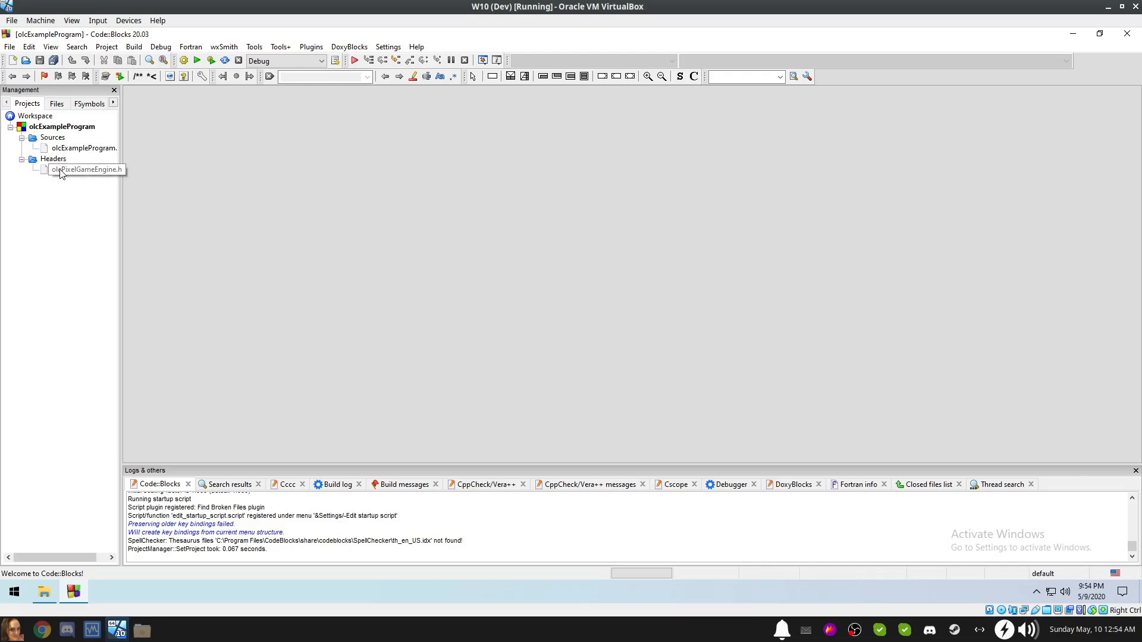
Open olcPixelGameEngine.h and scroll to its 'Compiling in Code::Blocks on Windows' notes.
double_click(77, 170)
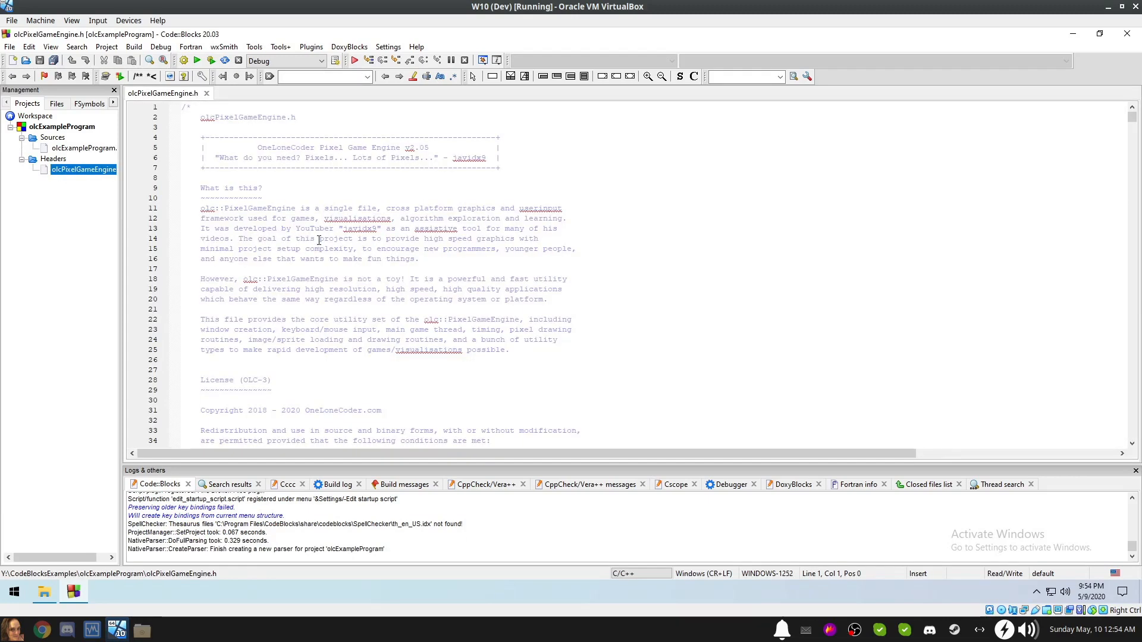
scroll(down, 3)
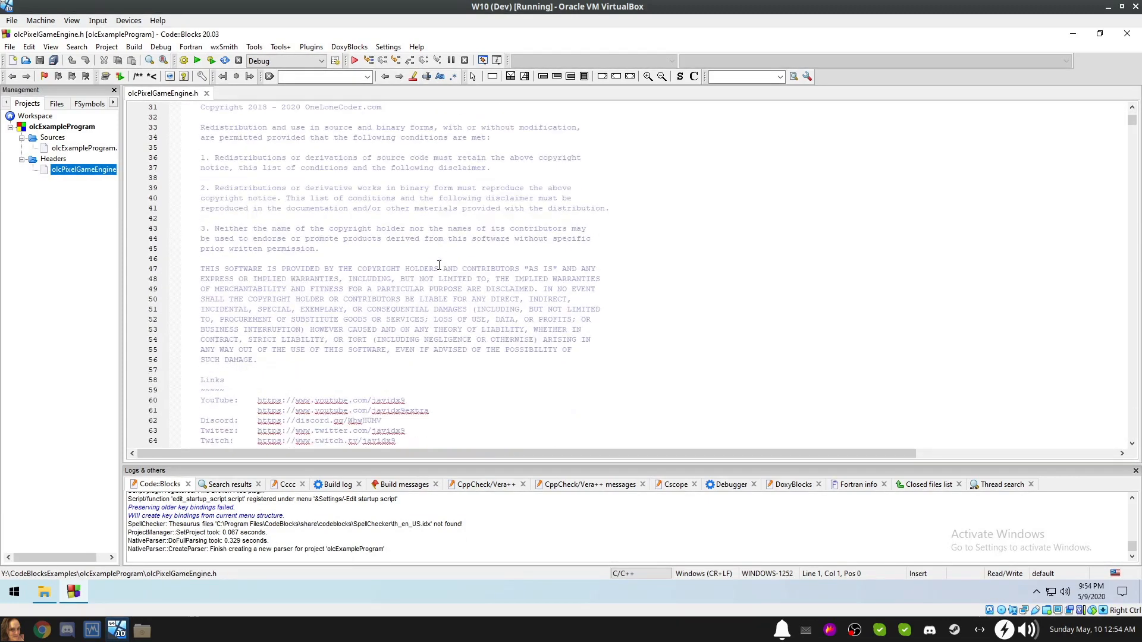
scroll(down, 3)
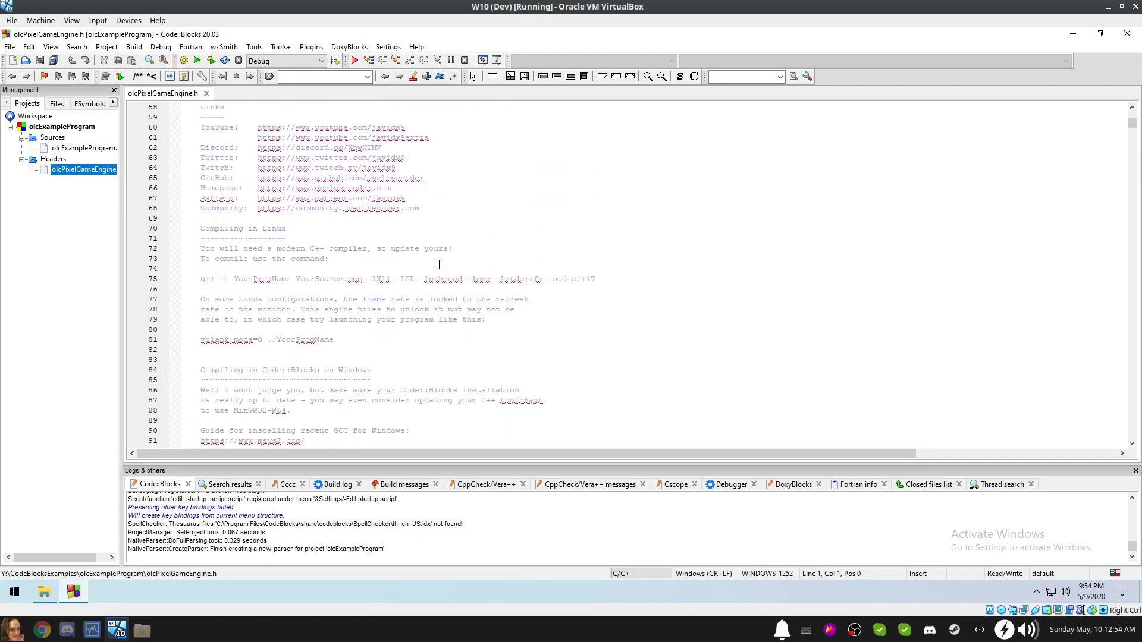
scroll(down, 3)
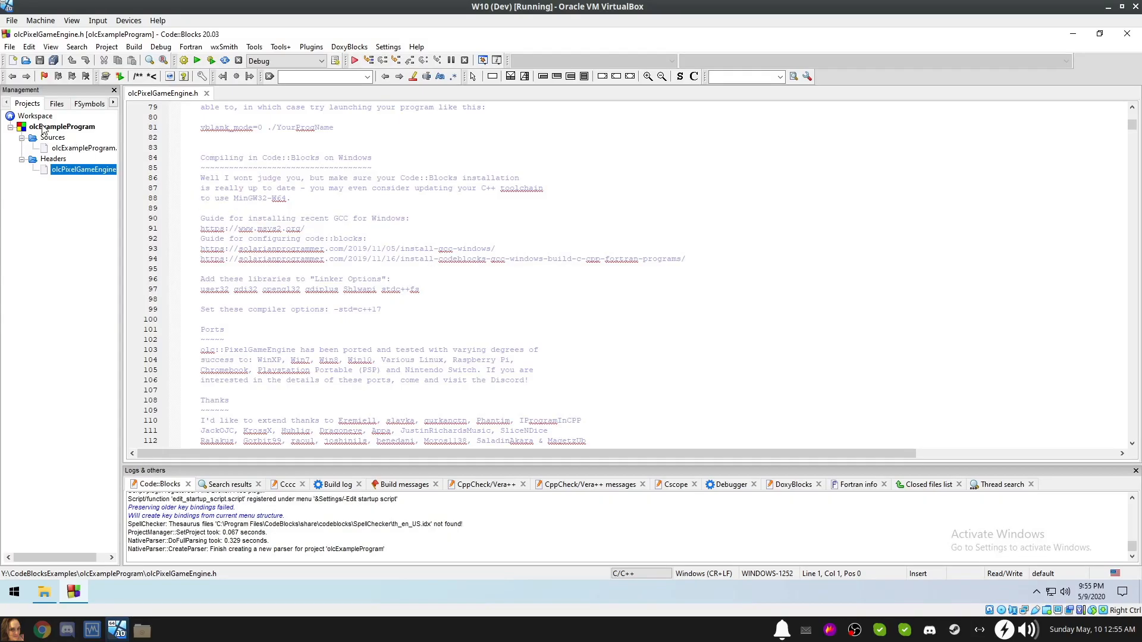
In the project's build options, tick C++17 ISO, Static libstdc++ and Static linking.
right_click(59, 126)
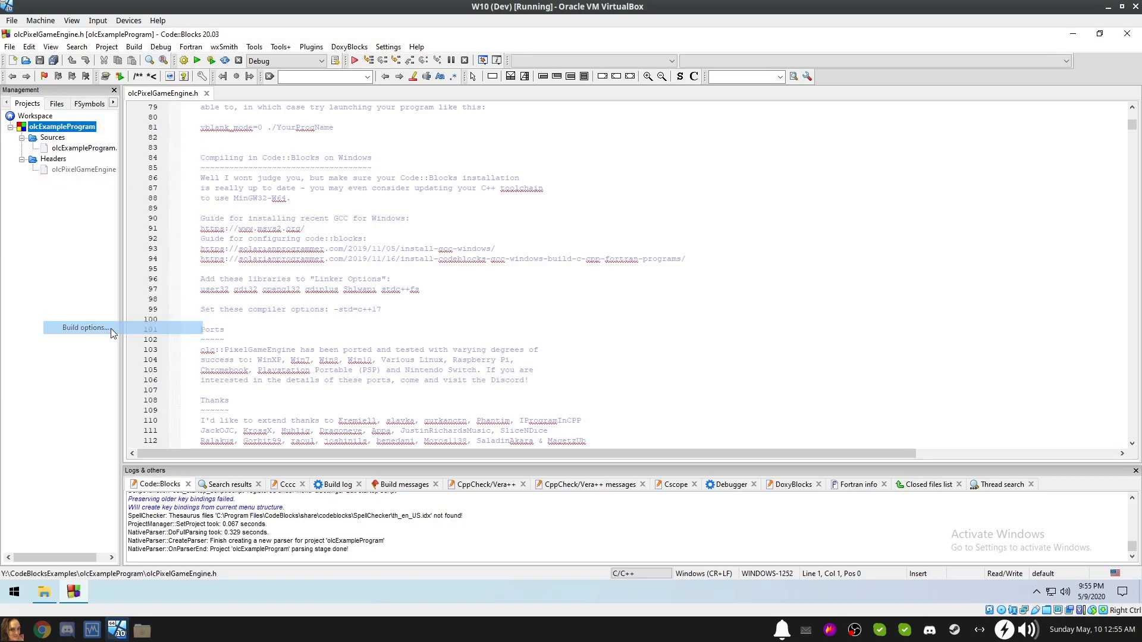
click(84, 327)
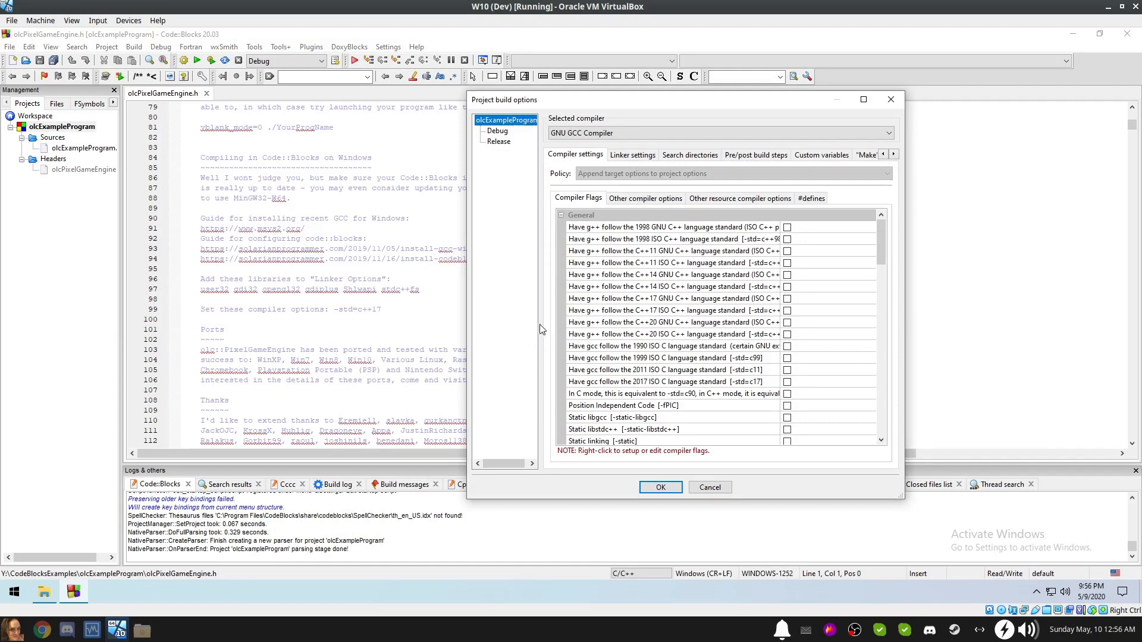
mouse_move(528, 270)
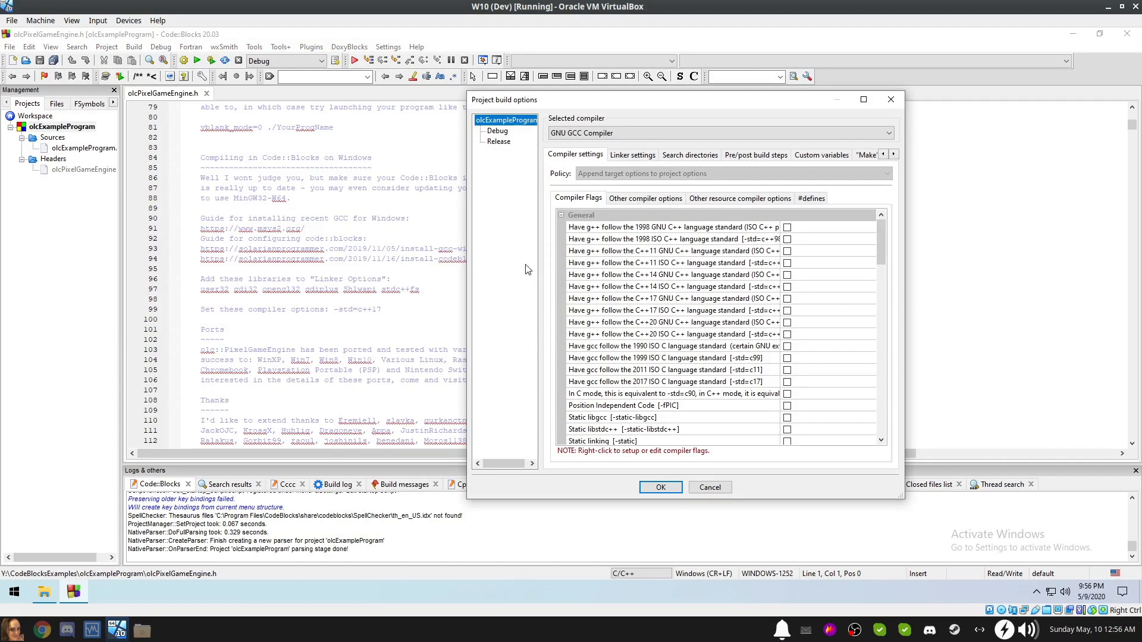
mouse_move(504, 148)
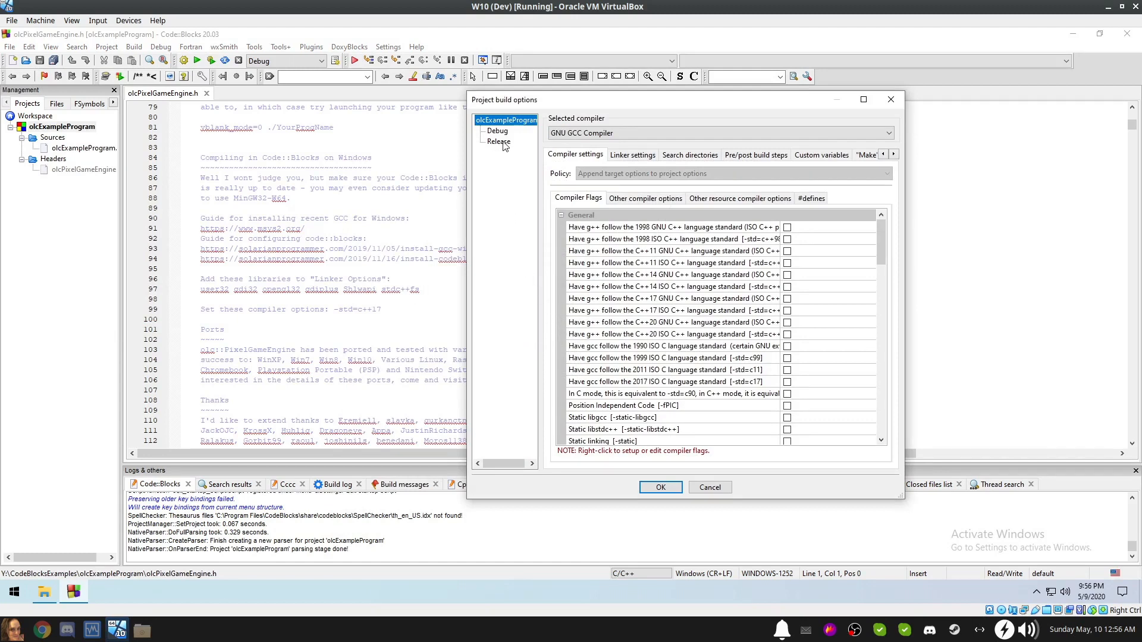
click(505, 121)
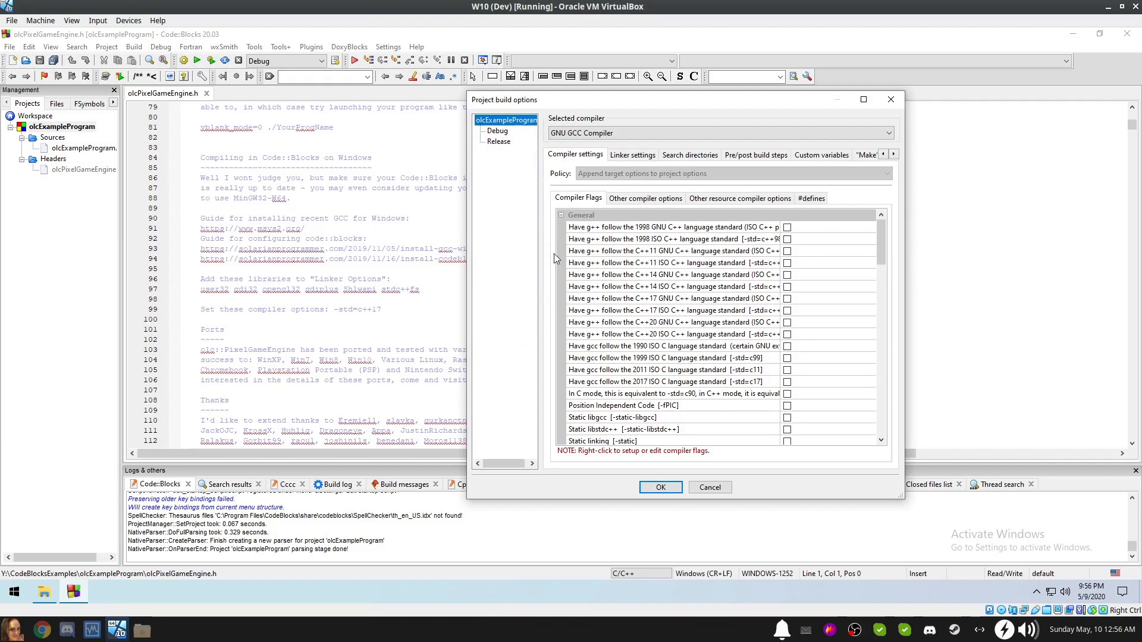
mouse_move(548, 304)
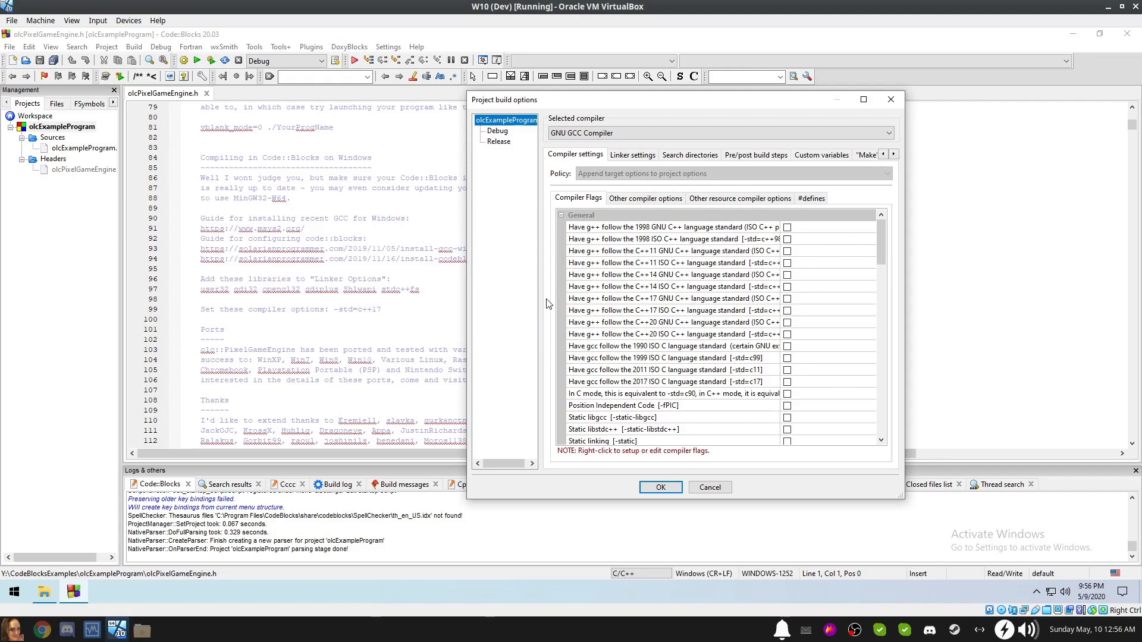
mouse_move(612, 301)
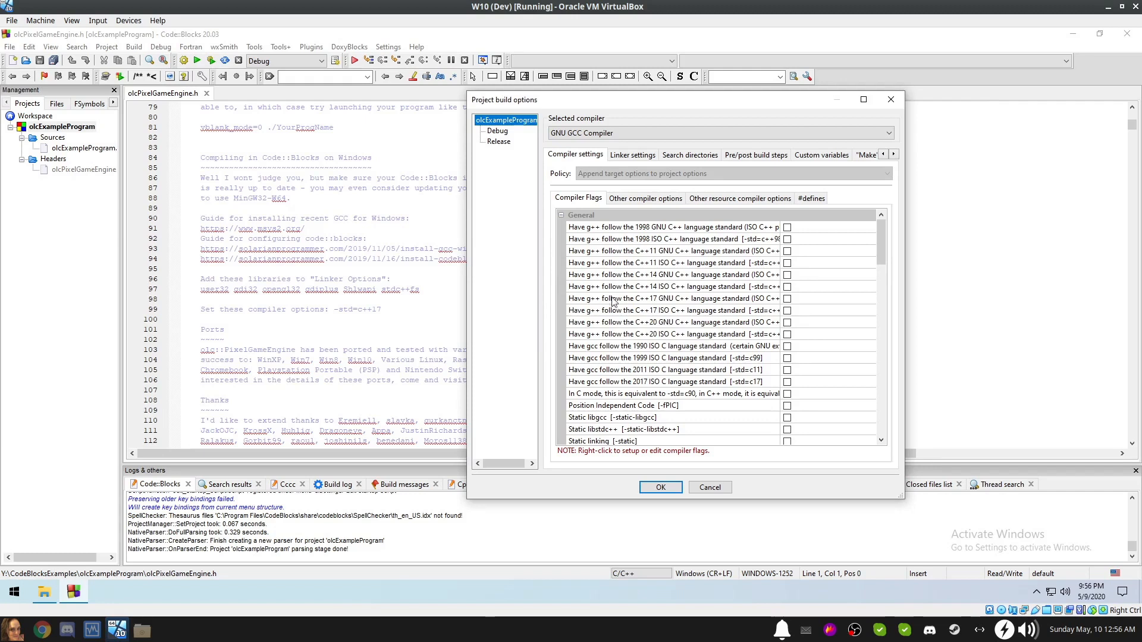
mouse_move(687, 313)
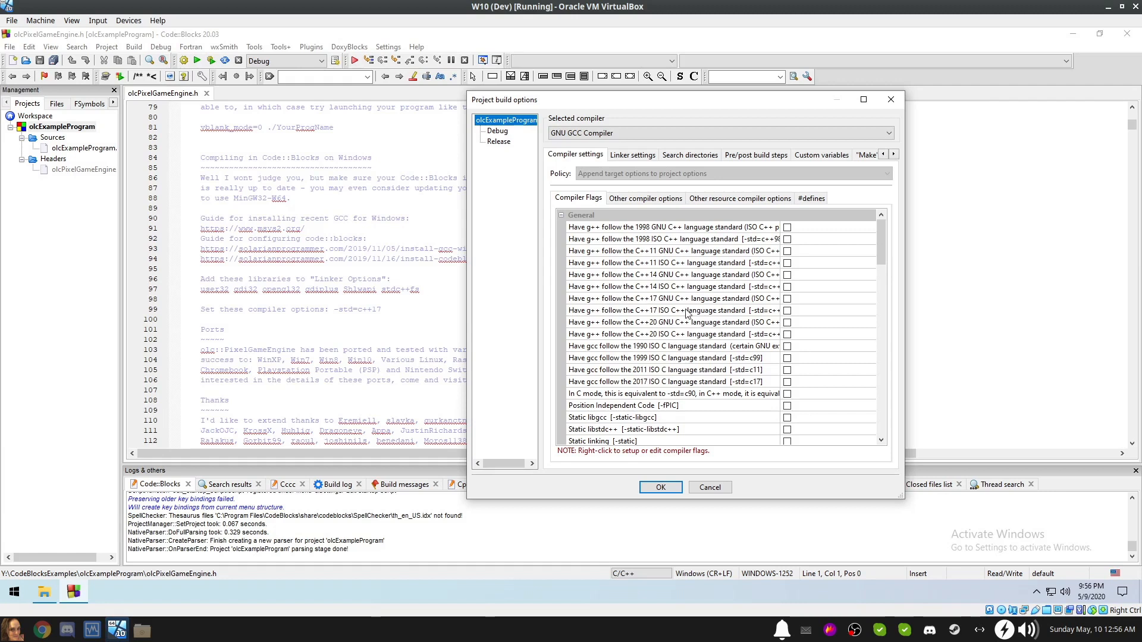
mouse_move(786, 317)
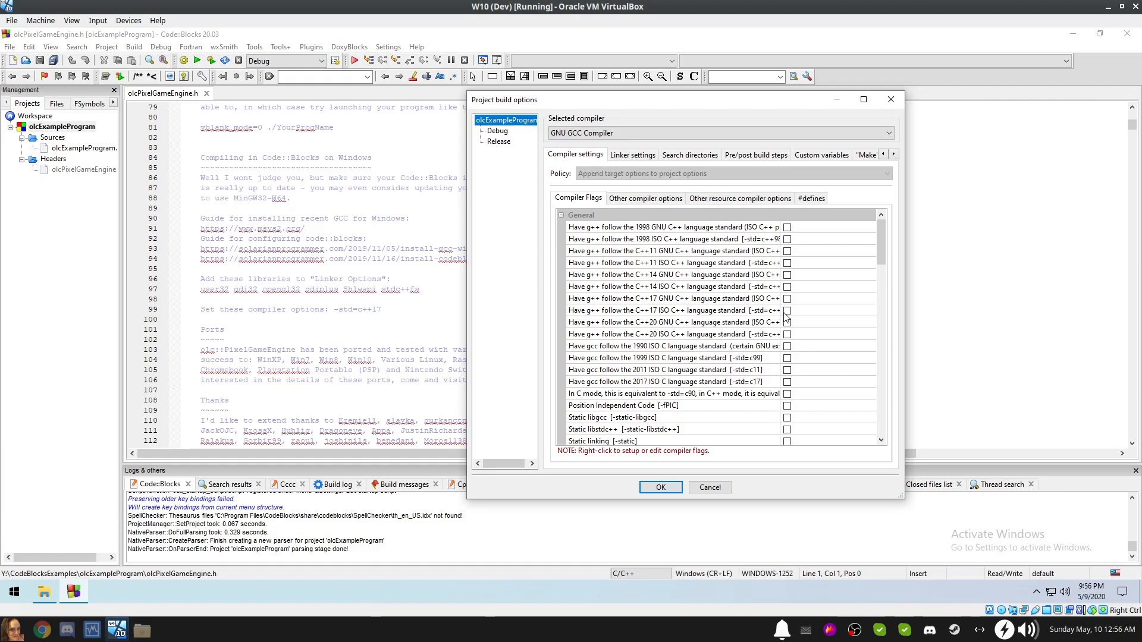
click(786, 311)
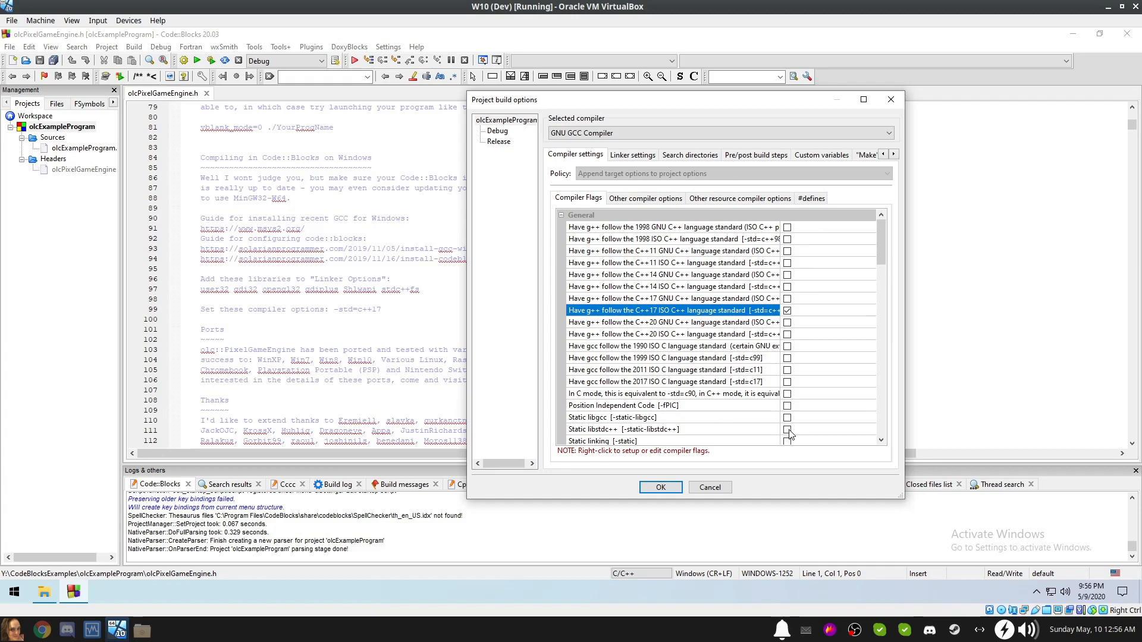
click(787, 429)
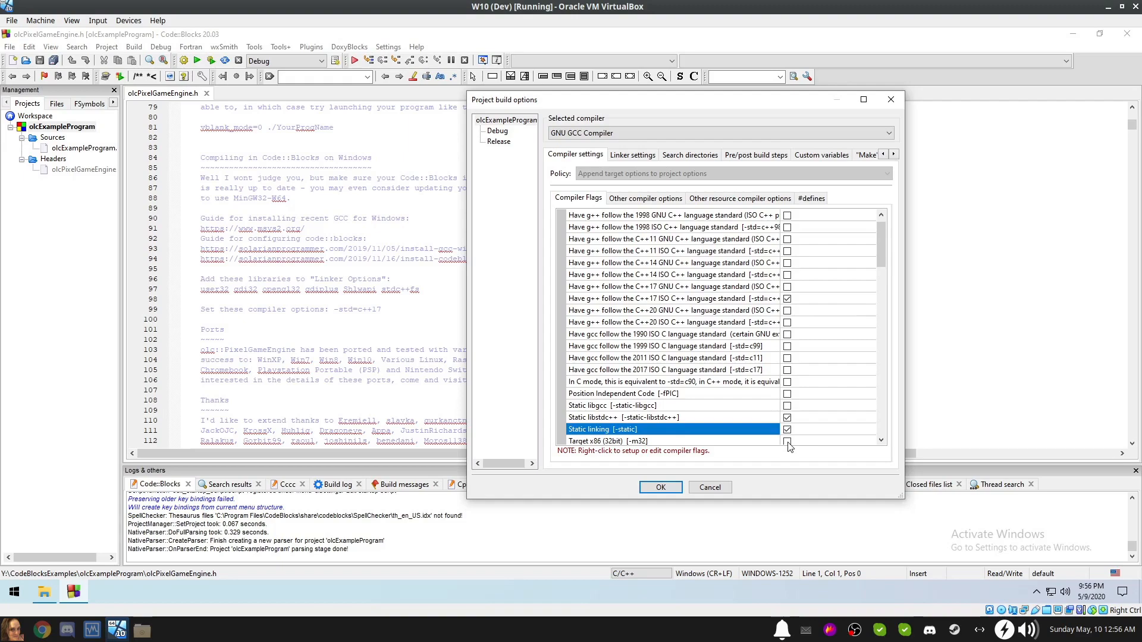
click(633, 155)
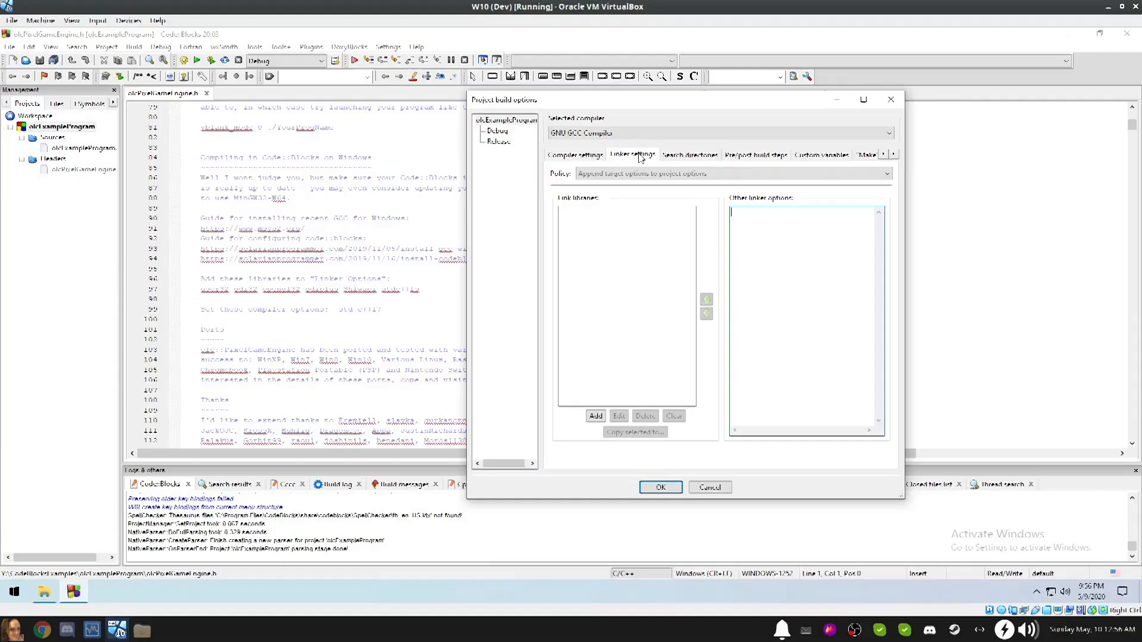
Add user32, gdi32, opengl32, gdiplus and Shlwapi as link libraries and confirm with OK.
click(595, 416)
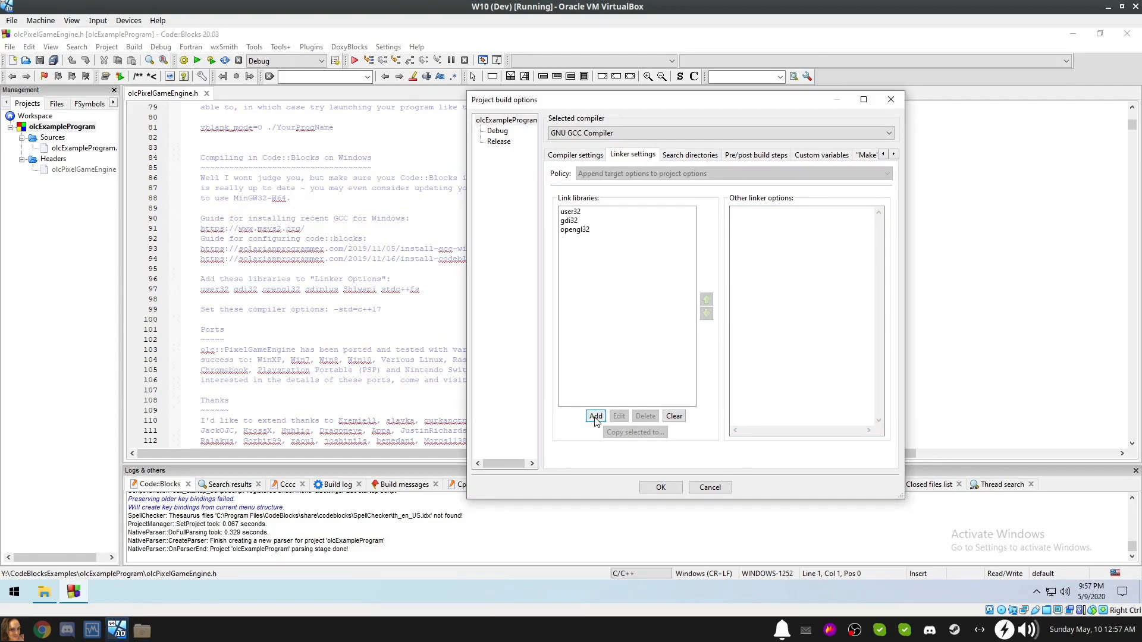
click(595, 416)
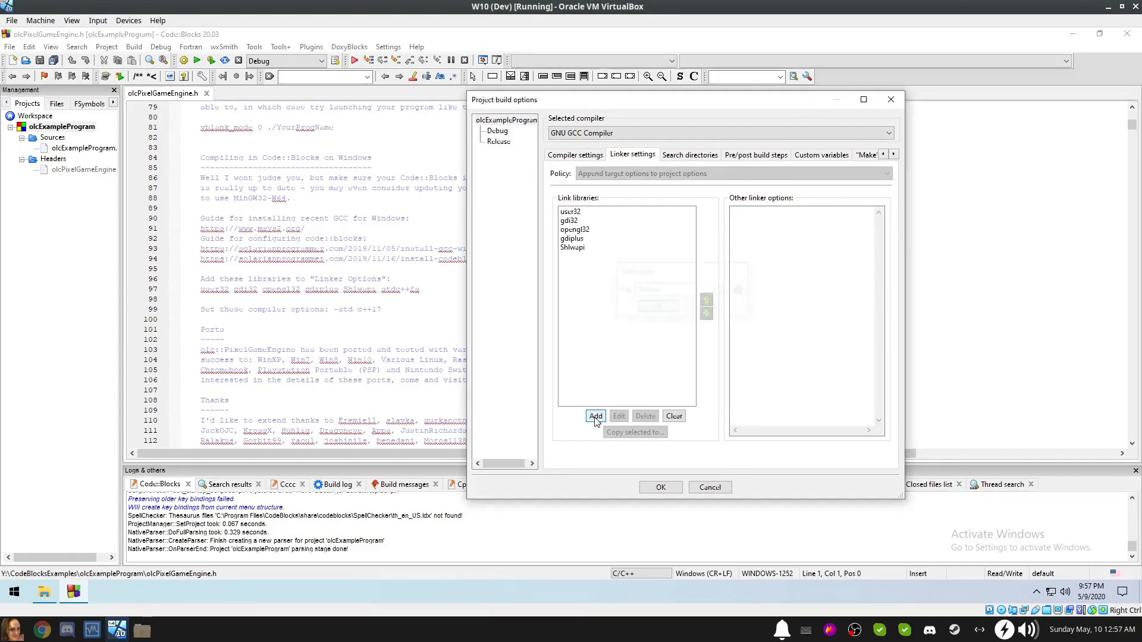
click(660, 487)
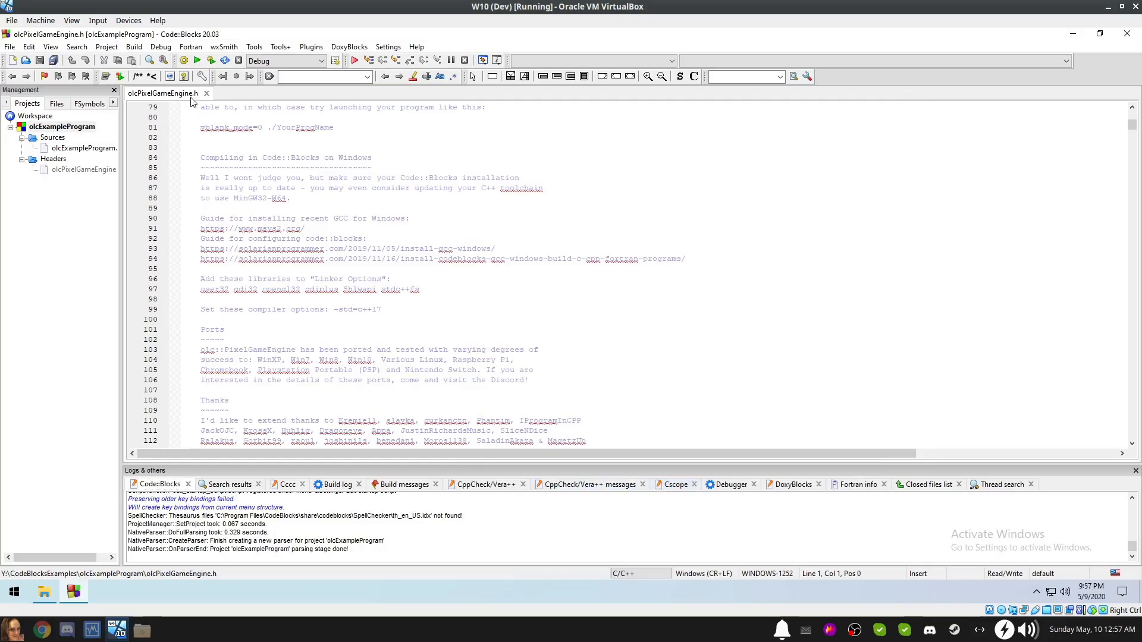
Build olcExampleProgram with 0 errors and run the Debug executable.
click(182, 60)
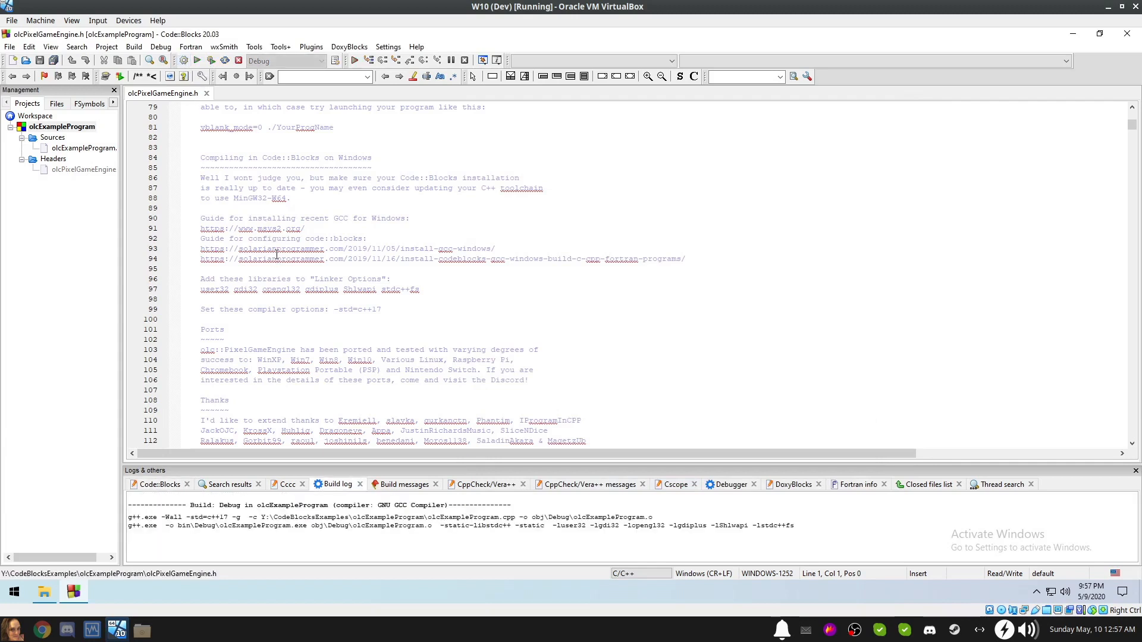
mouse_move(277, 255)
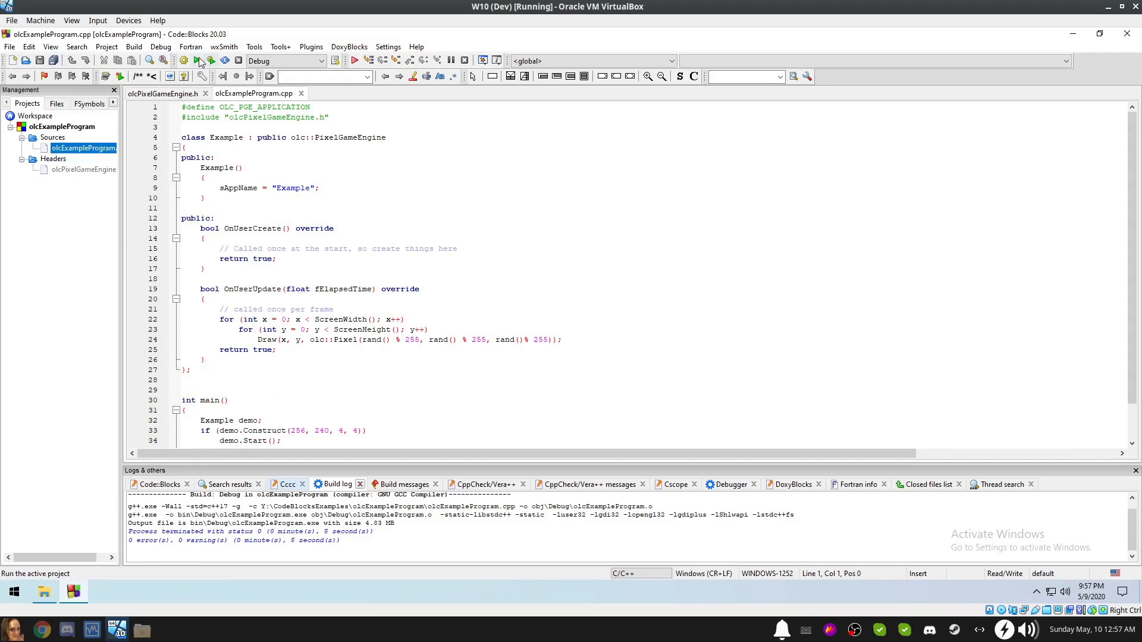
click(195, 60)
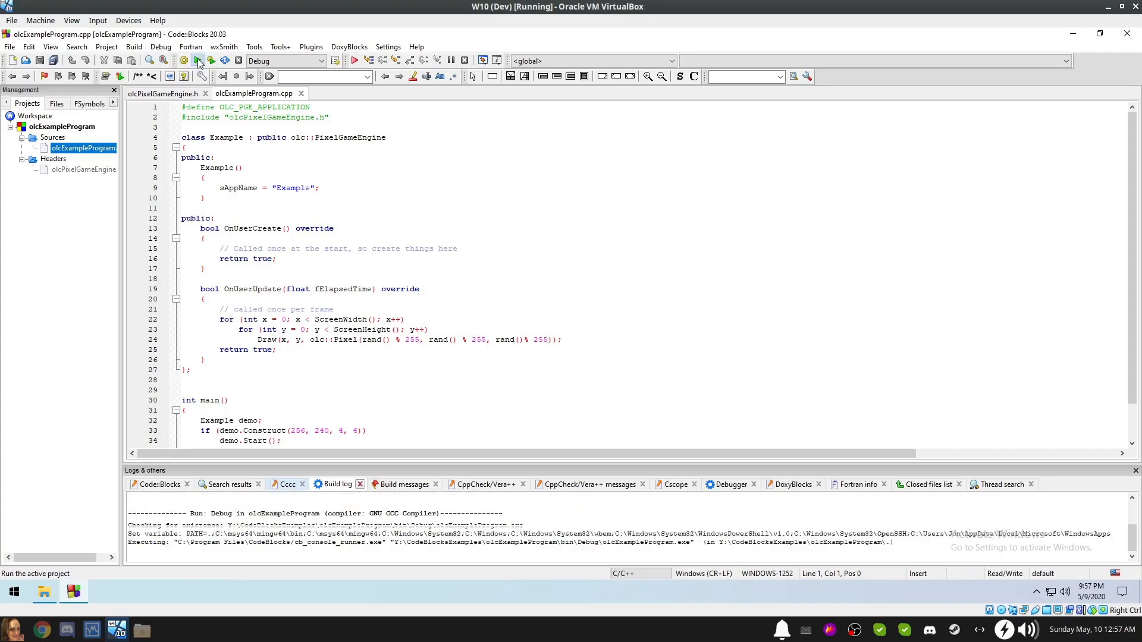